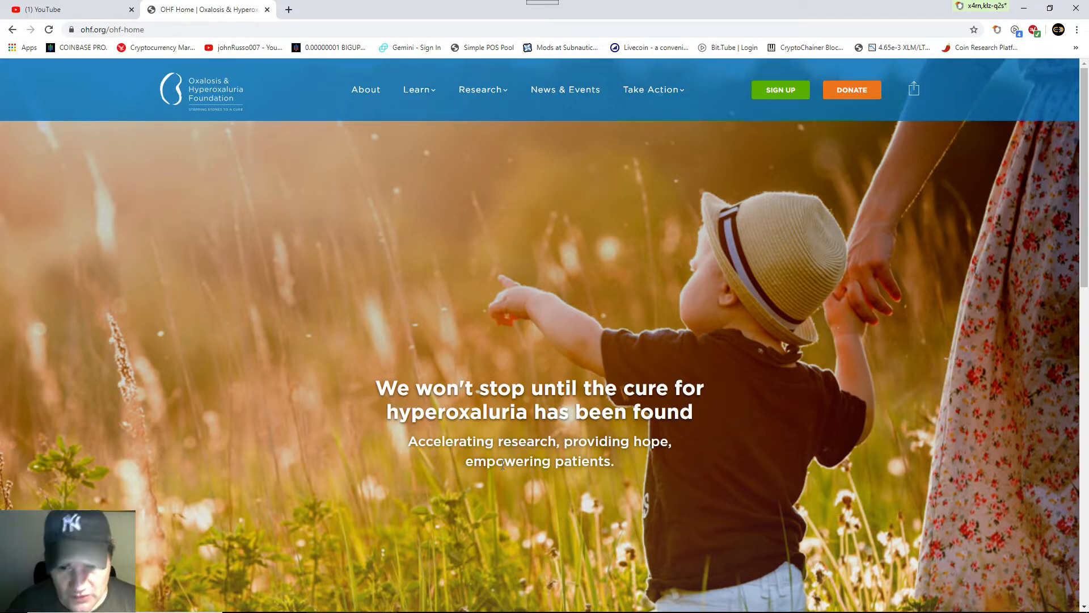
- Scroll the OHF home page down to the Learn, Support and Join cards
scroll("down", 3)
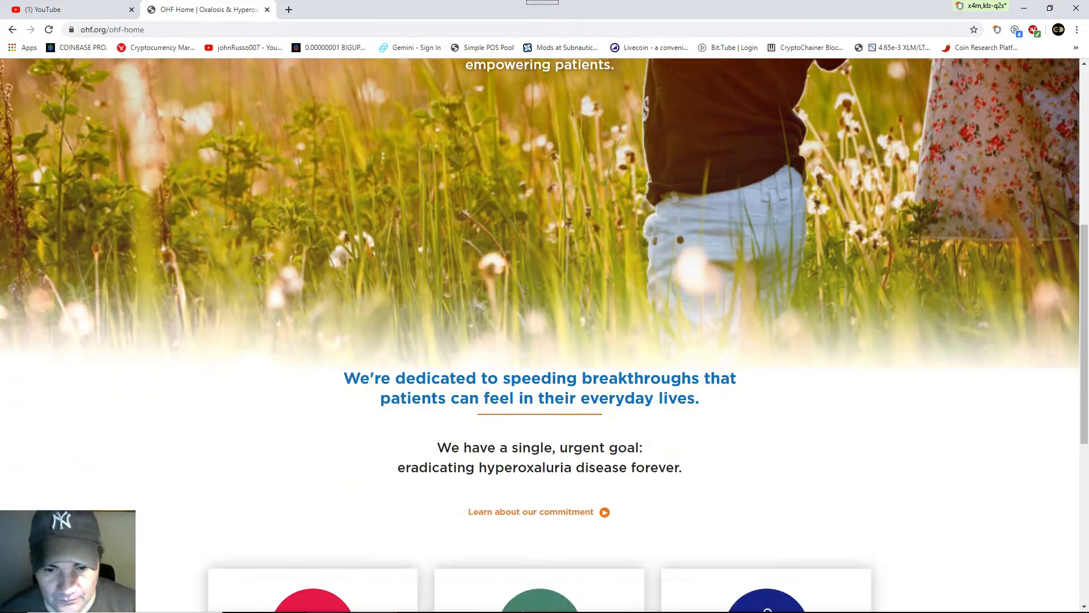
scroll("down", 3)
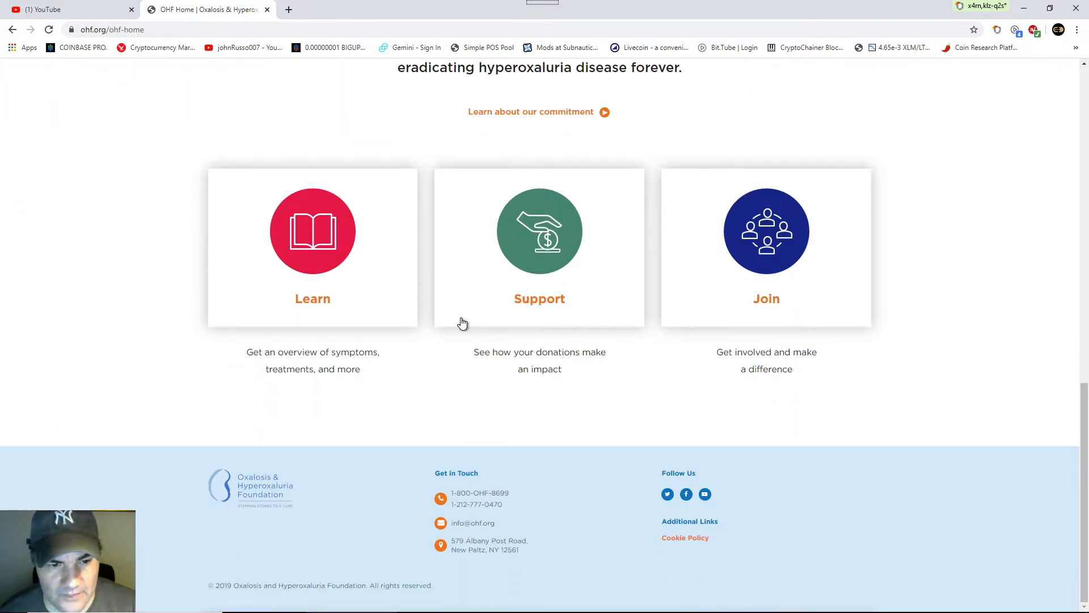
mouse_move(316, 251)
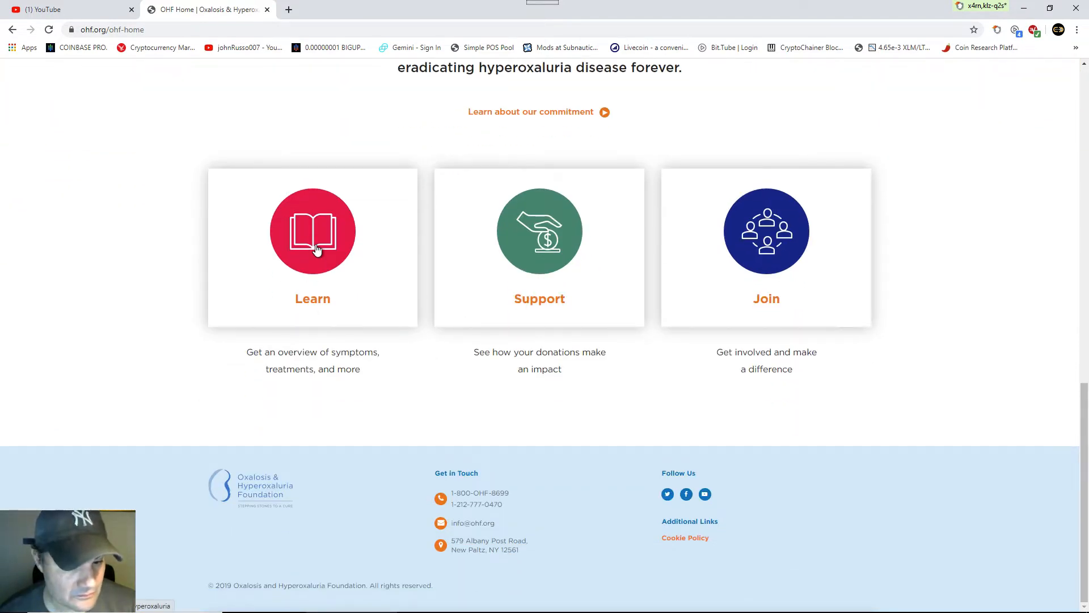
- Open the Learn card's Understanding Hyperoxaluria page and view its kidney illustration
left_click(312, 232)
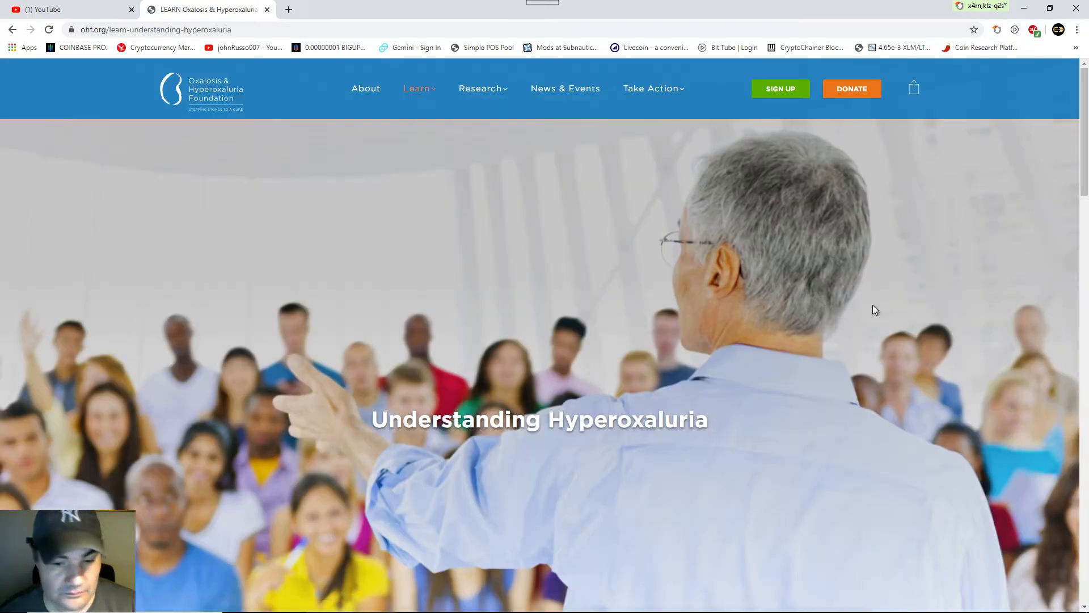
scroll("down", 3)
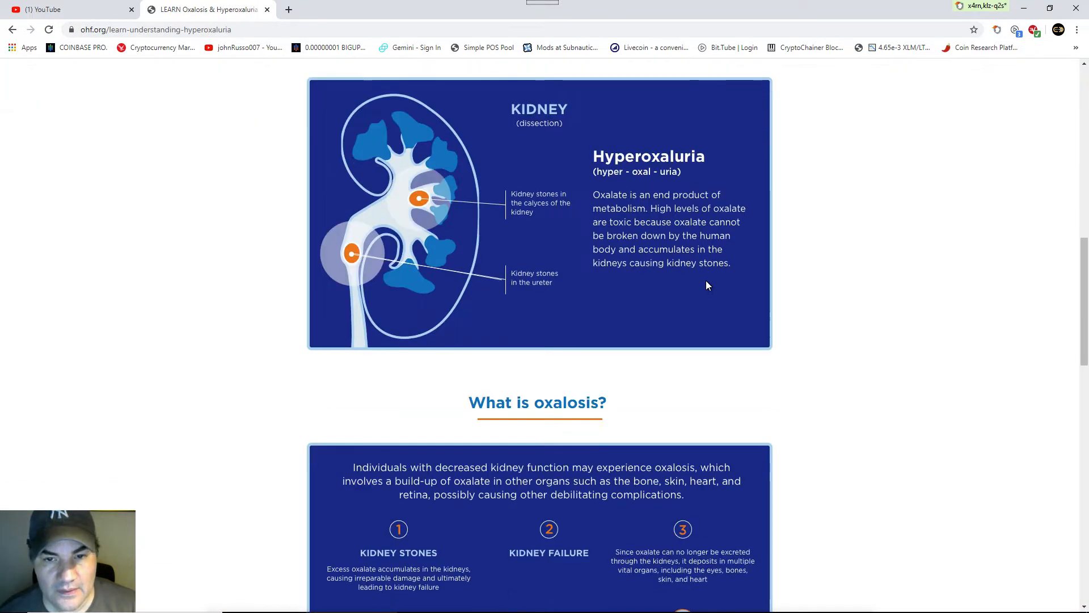
scroll("up", 3)
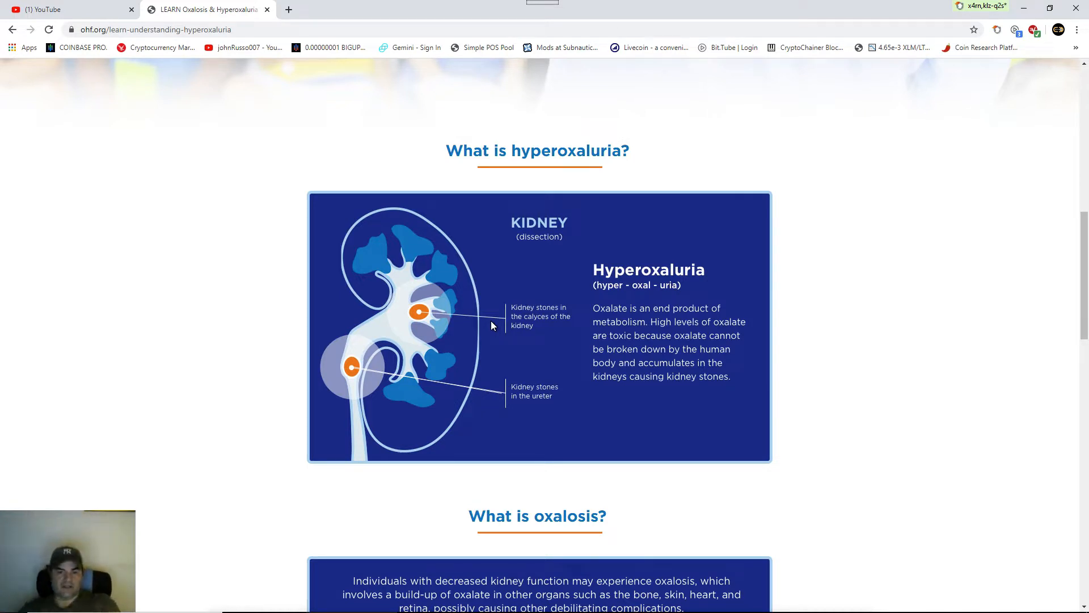
mouse_move(620, 327)
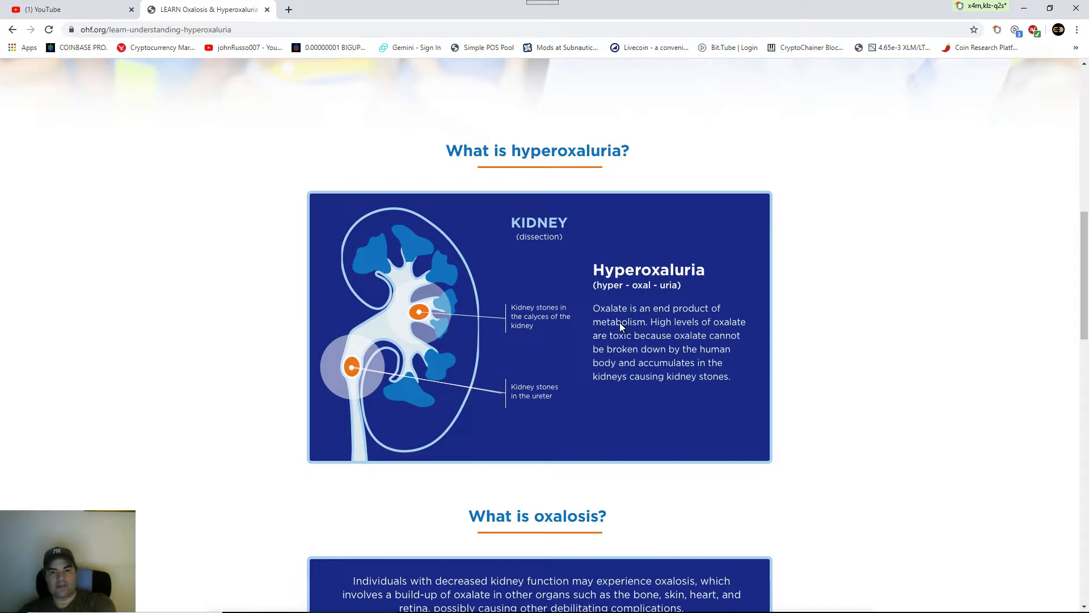
mouse_move(647, 343)
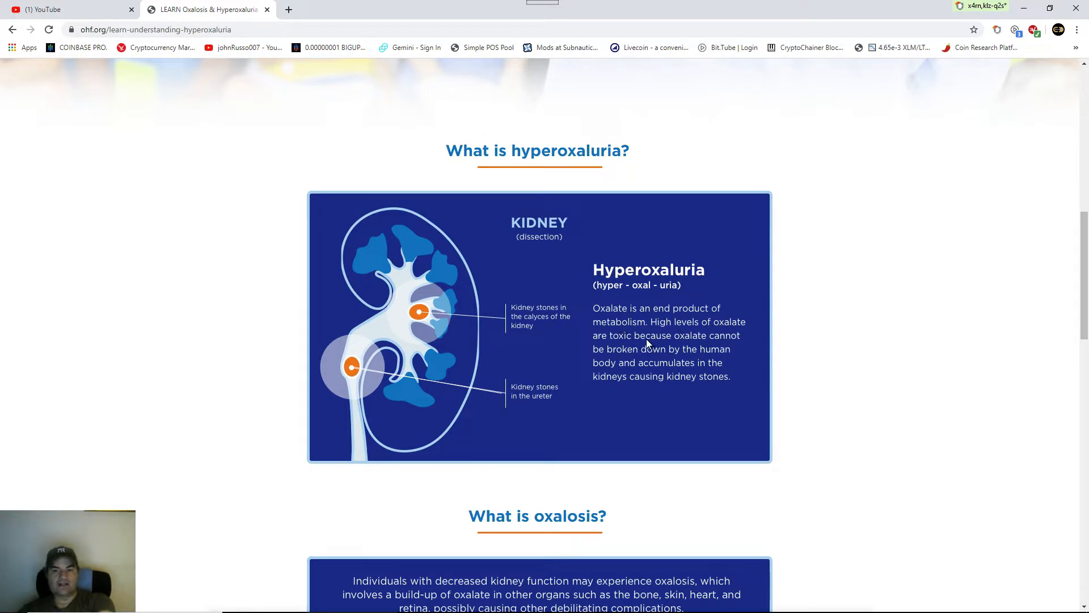
mouse_move(712, 341)
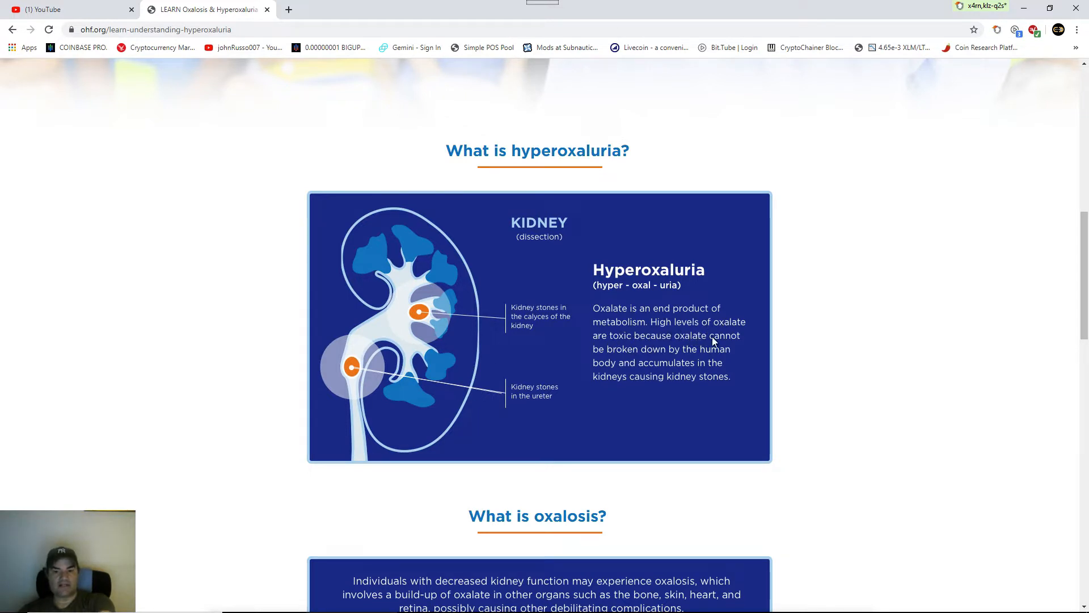
mouse_move(630, 380)
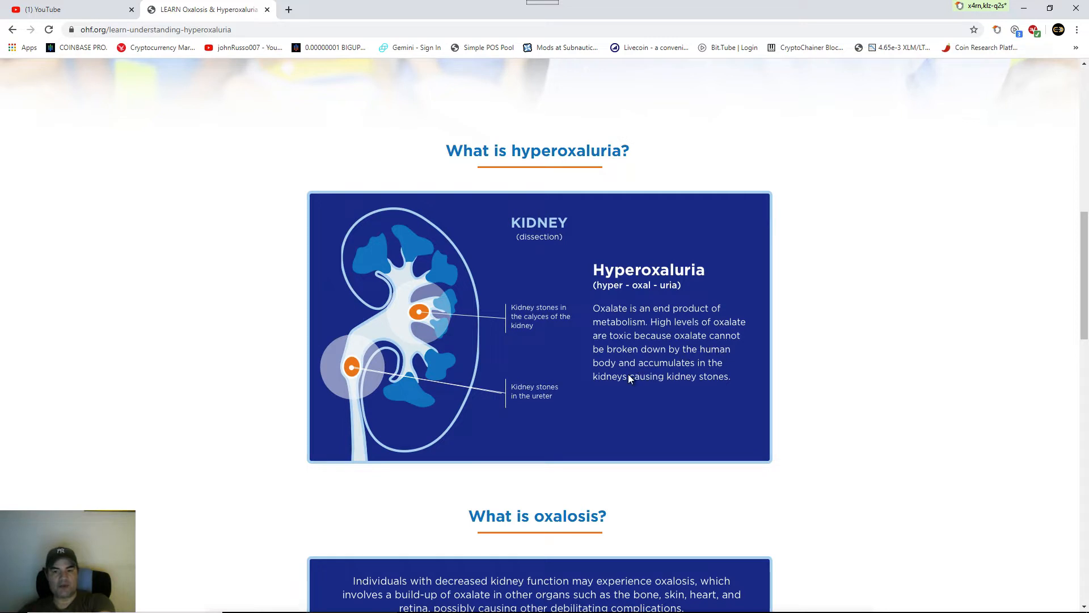
mouse_move(709, 355)
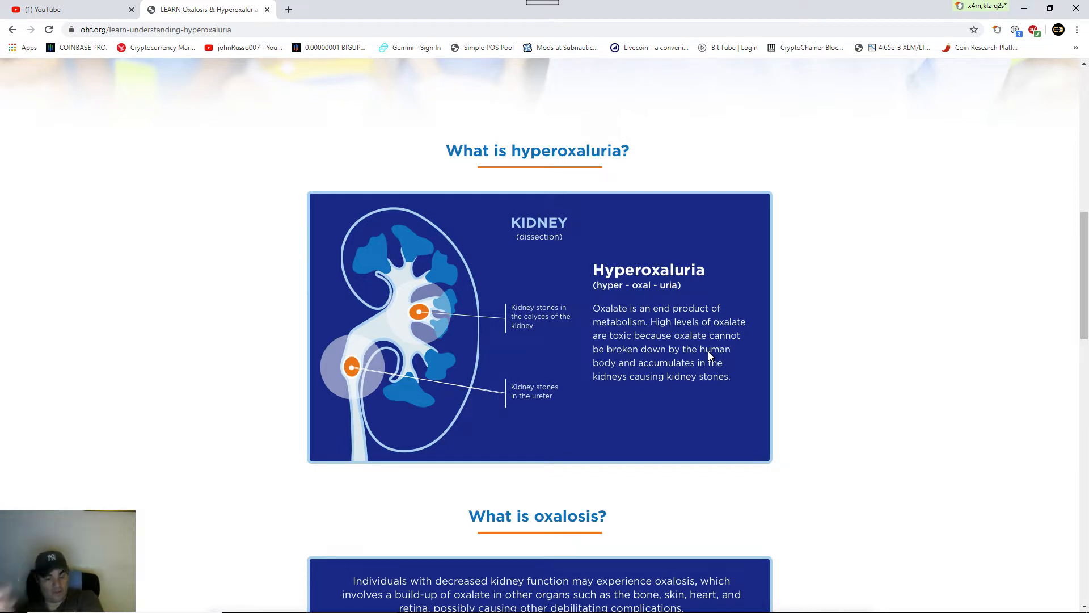
- Scroll to the 'What is oxalosis?' stages: kidney stones, kidney failure, organ deposits
scroll("down", 3)
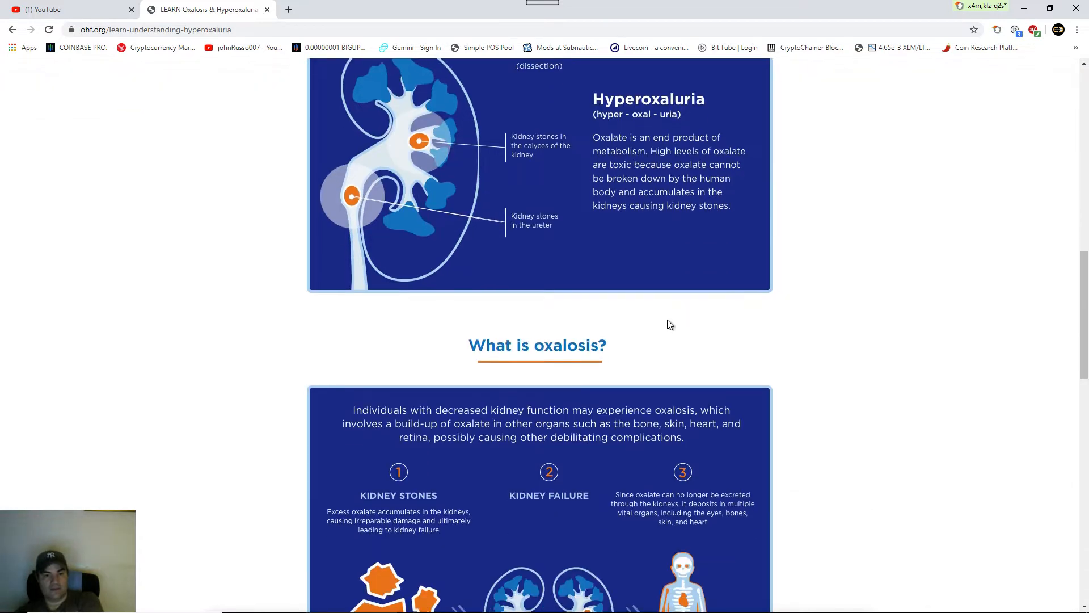
scroll("down", 3)
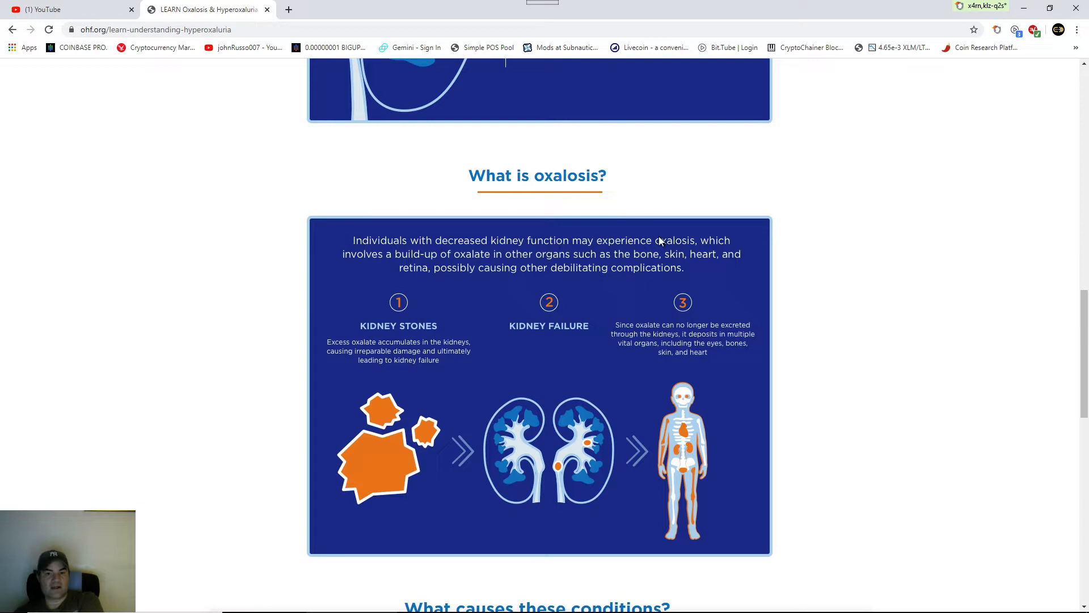
mouse_move(440, 270)
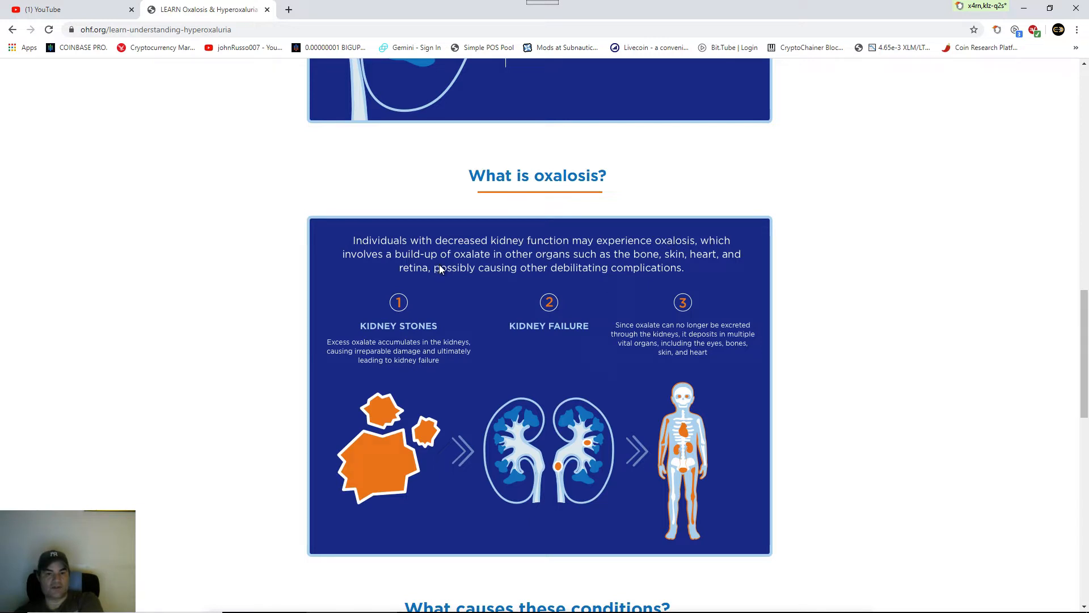
mouse_move(572, 252)
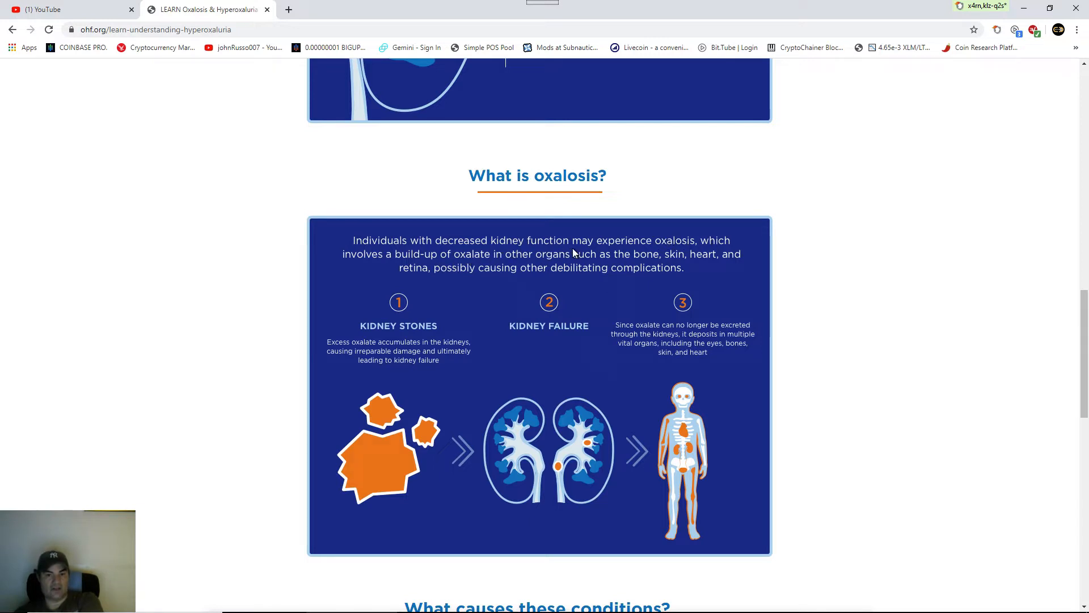
mouse_move(491, 273)
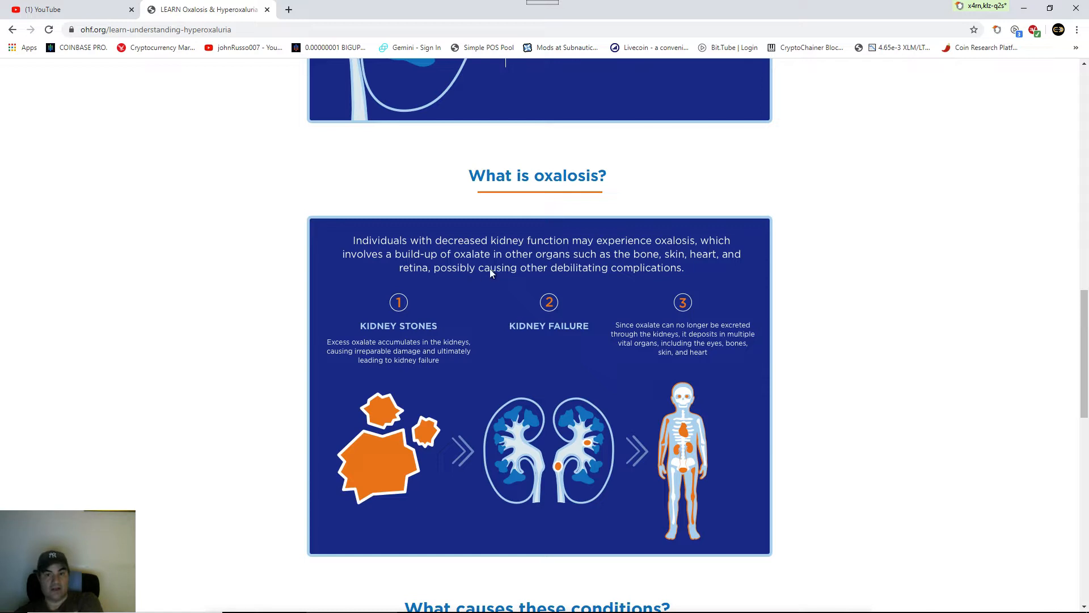
mouse_move(532, 264)
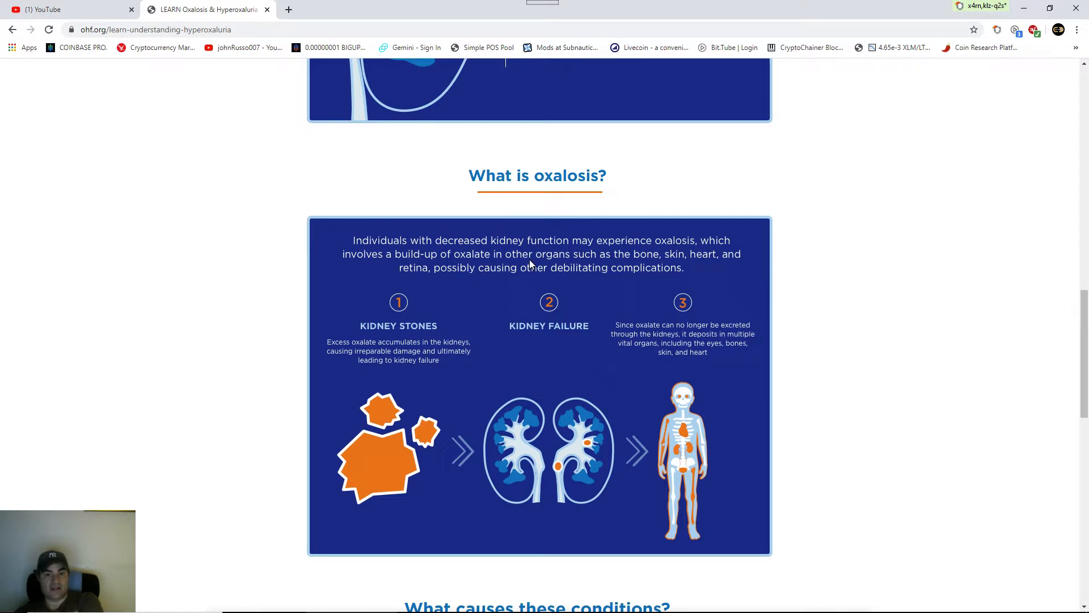
mouse_move(646, 274)
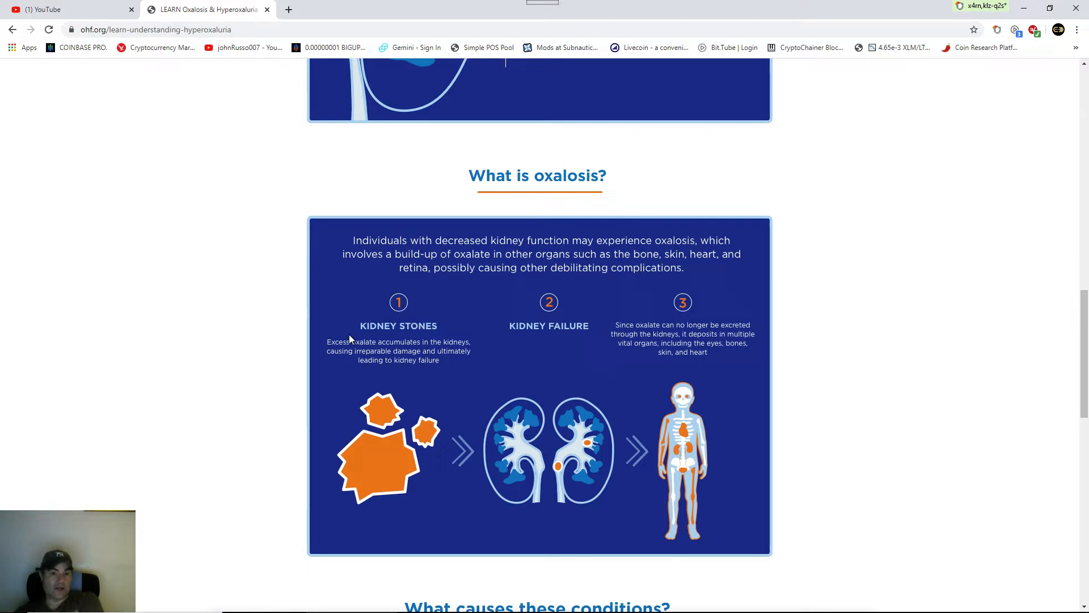
mouse_move(366, 349)
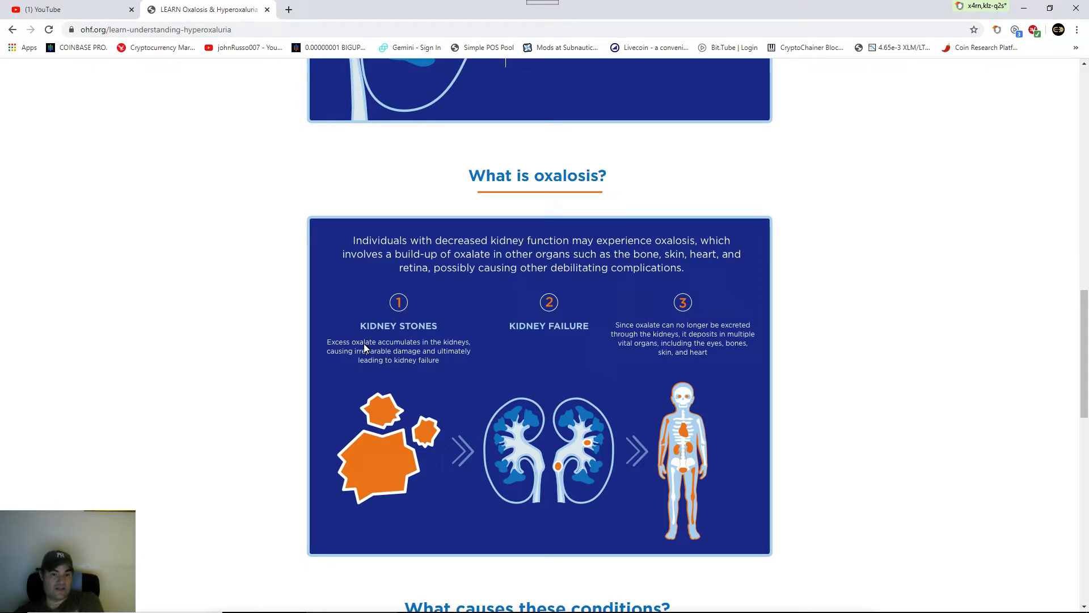
mouse_move(347, 364)
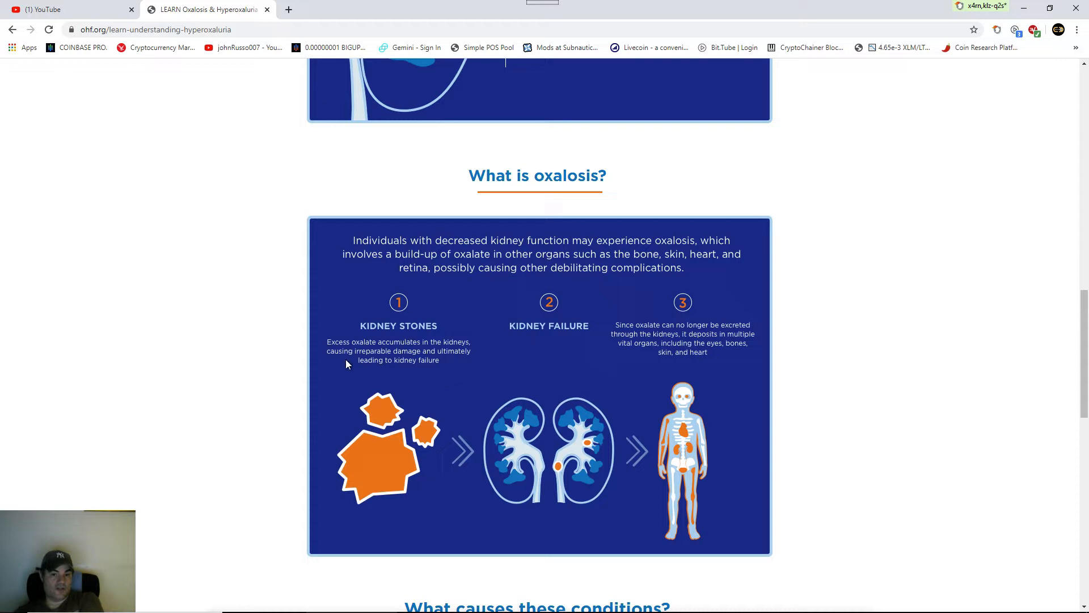
mouse_move(429, 353)
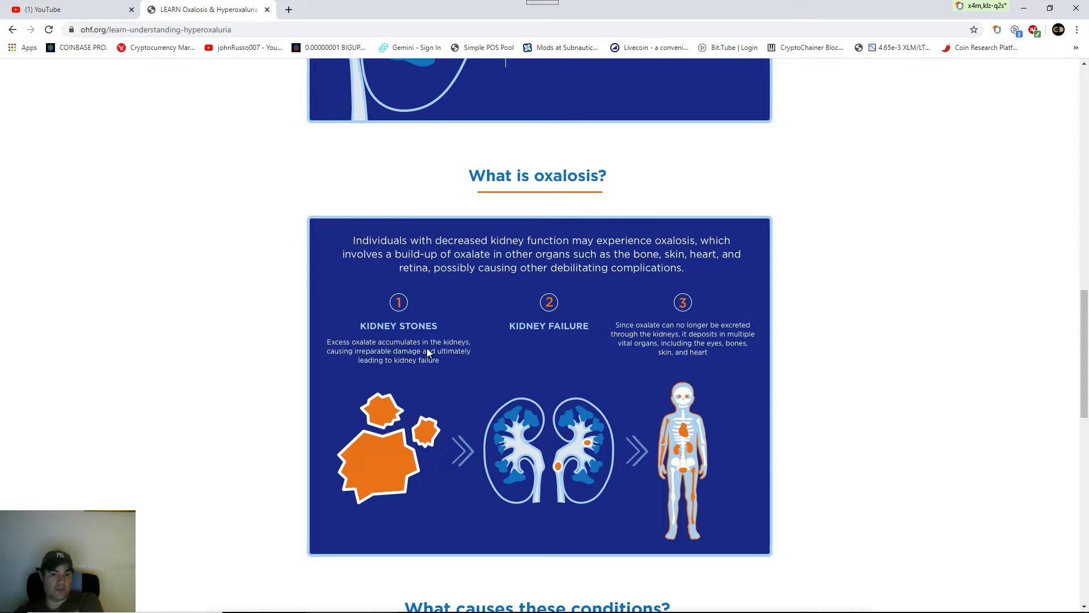
mouse_move(407, 368)
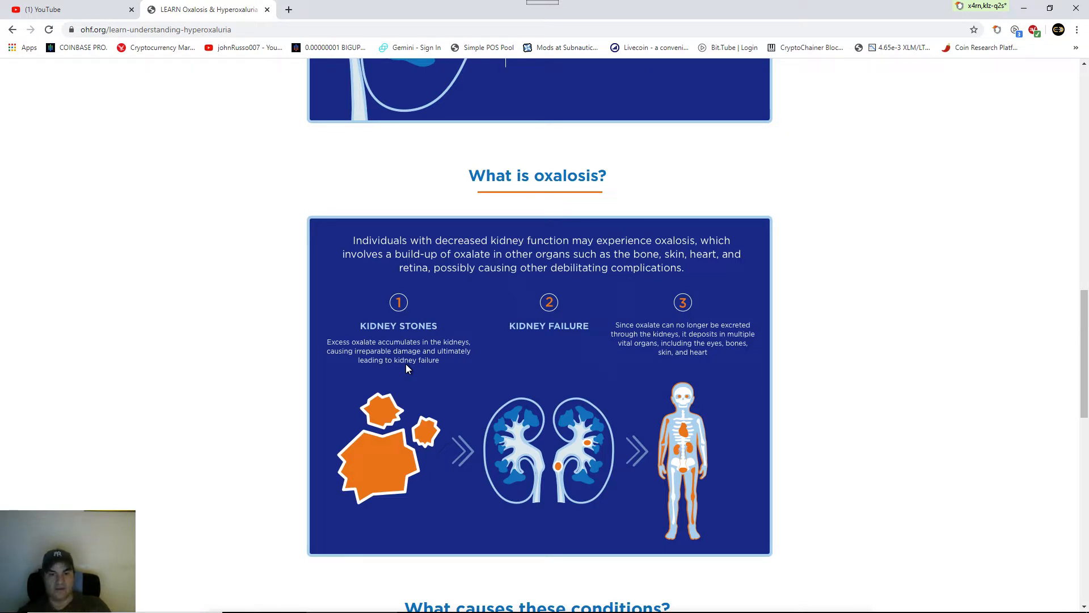
mouse_move(536, 347)
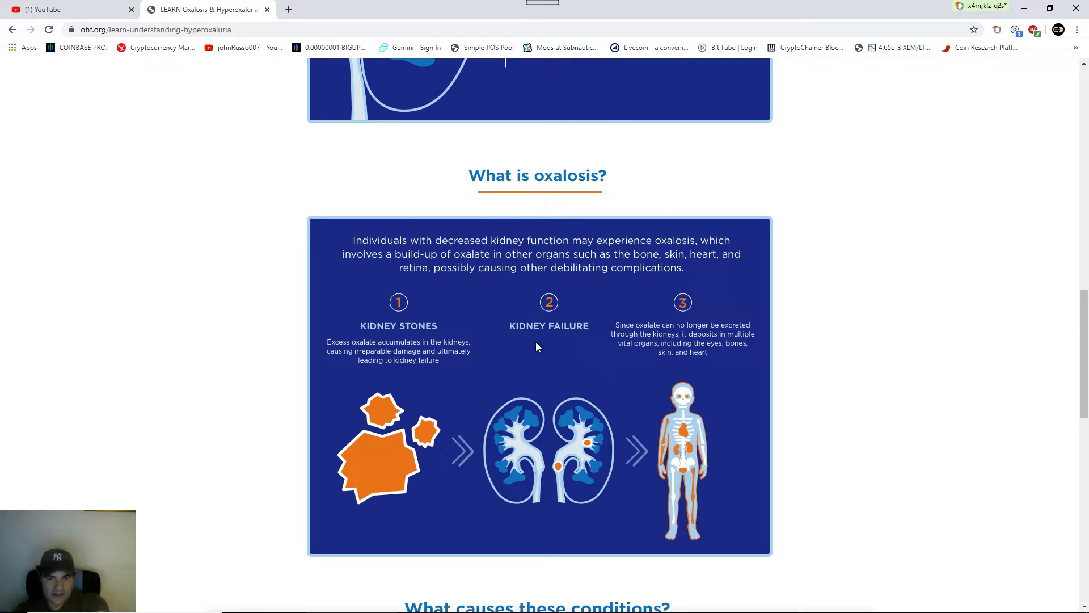
mouse_move(667, 335)
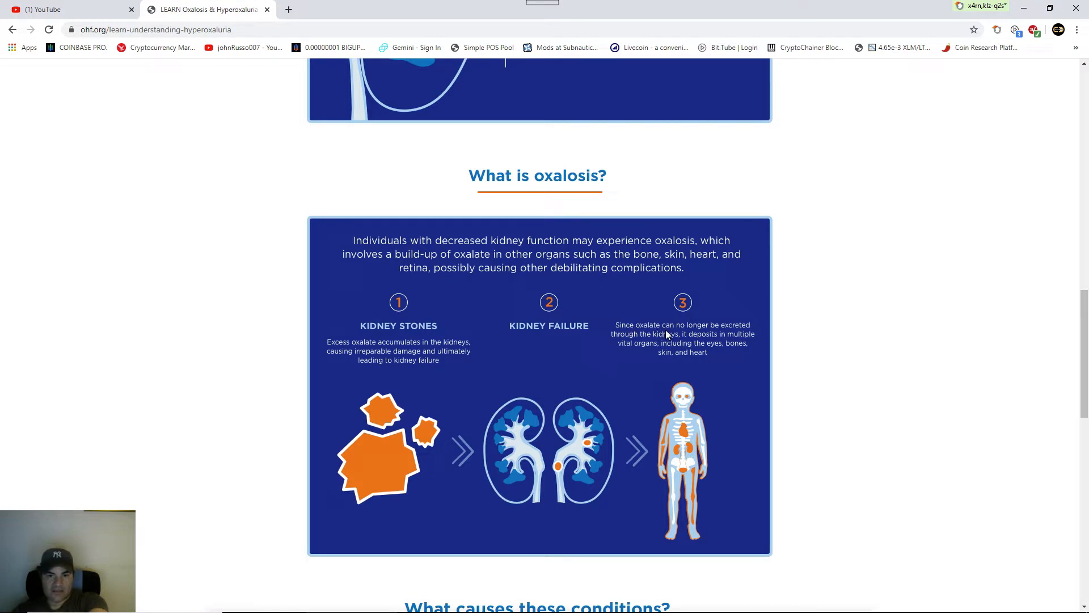
mouse_move(649, 349)
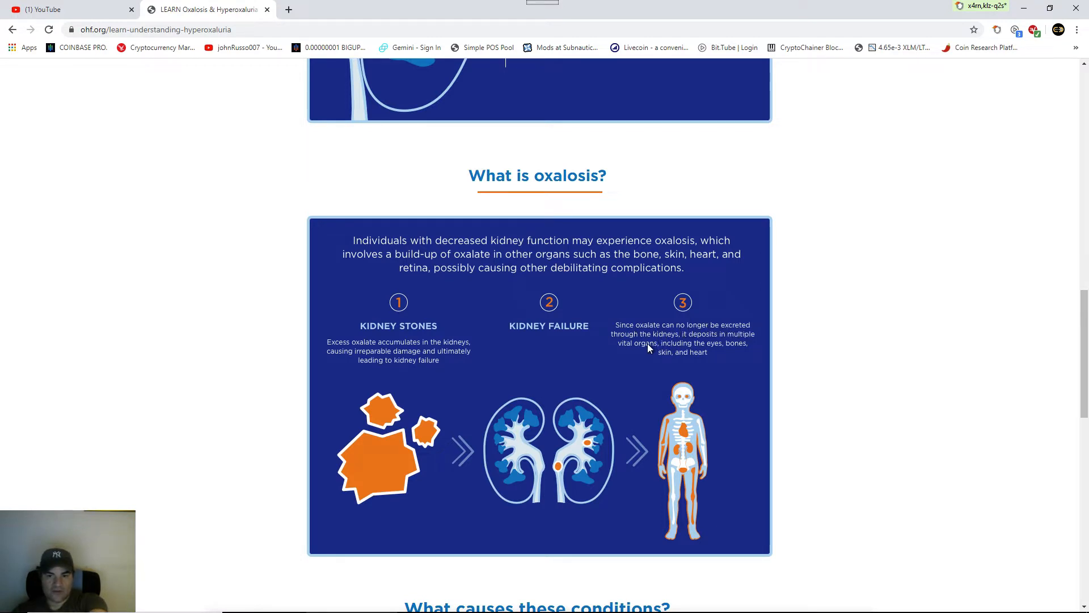
mouse_move(641, 361)
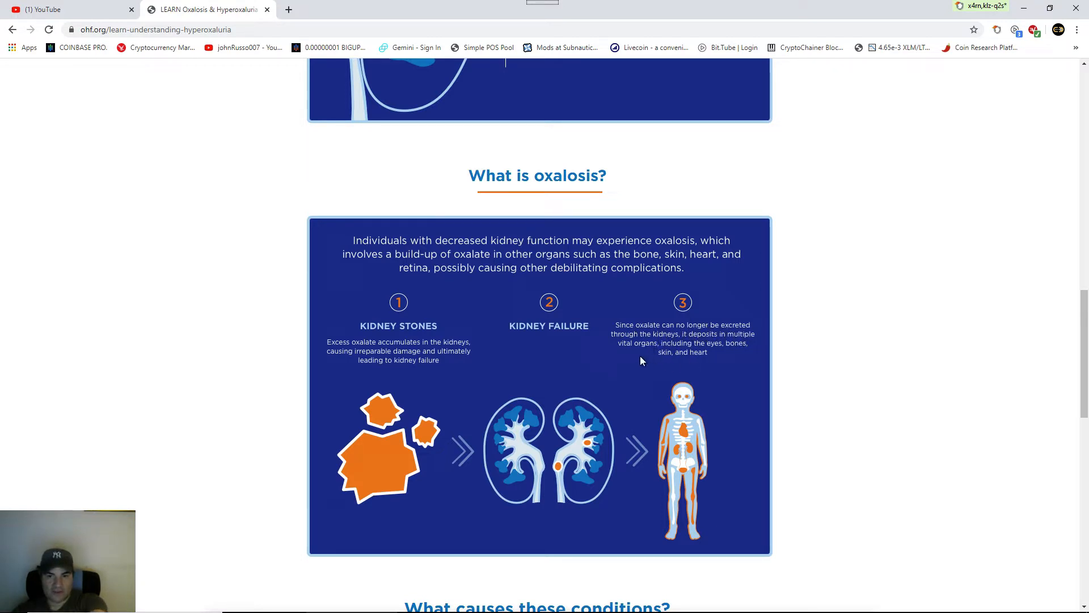
mouse_move(730, 353)
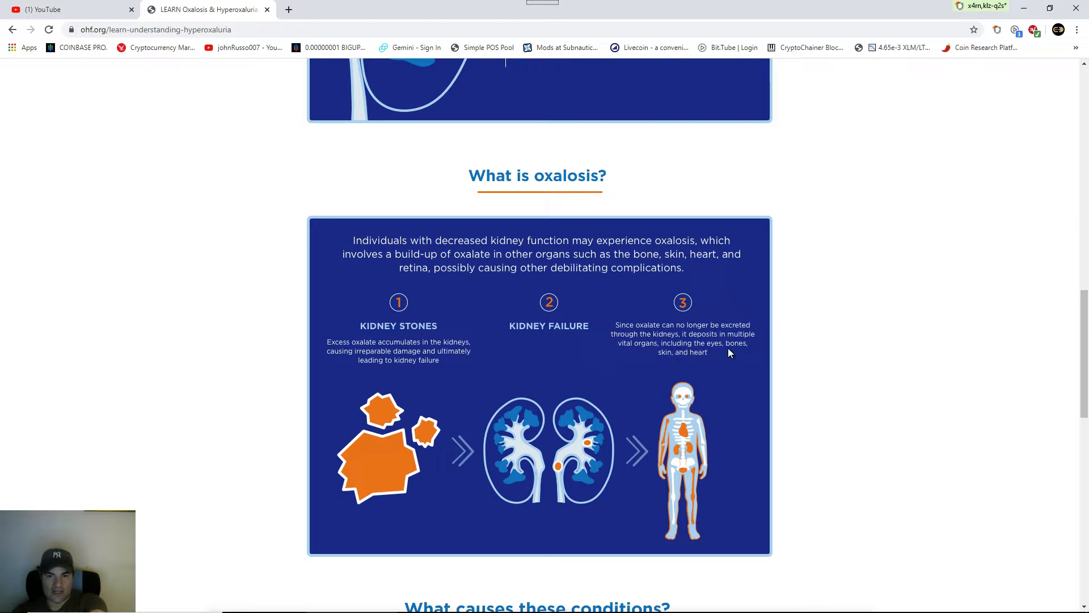
mouse_move(726, 359)
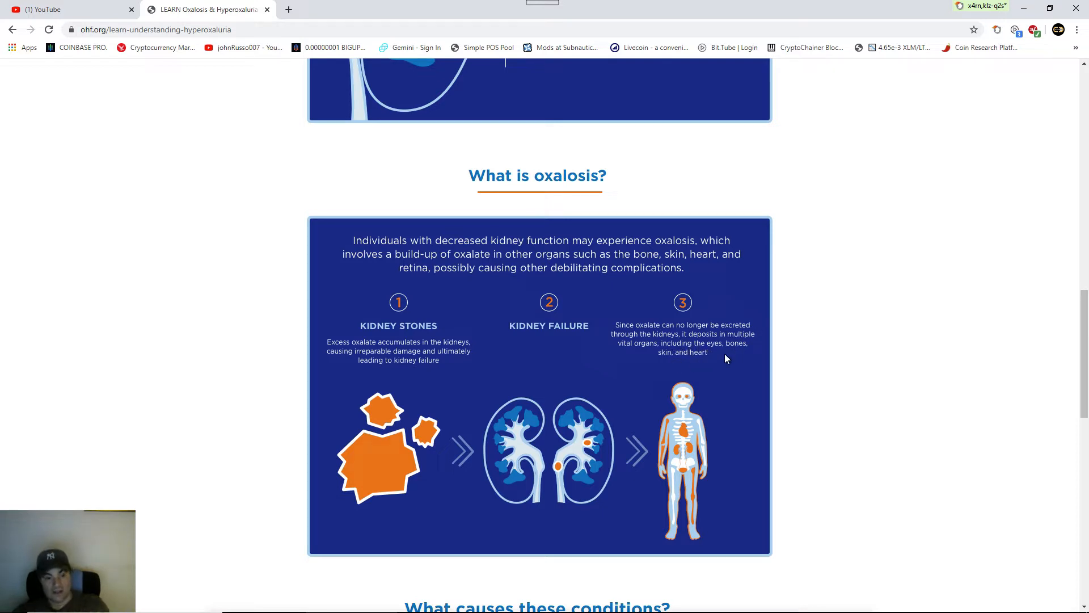
mouse_move(722, 362)
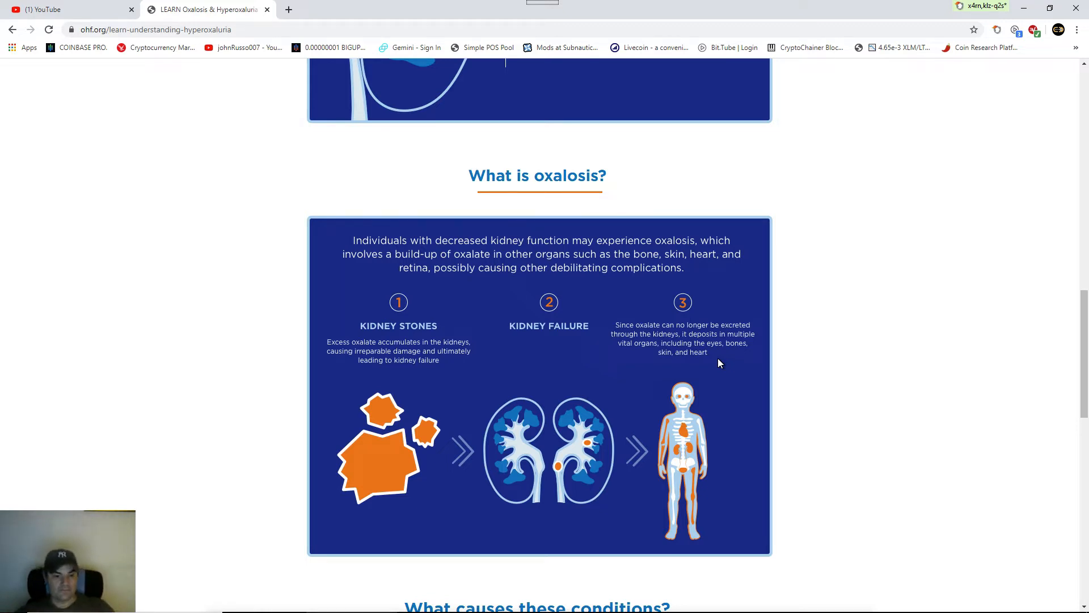
mouse_move(619, 370)
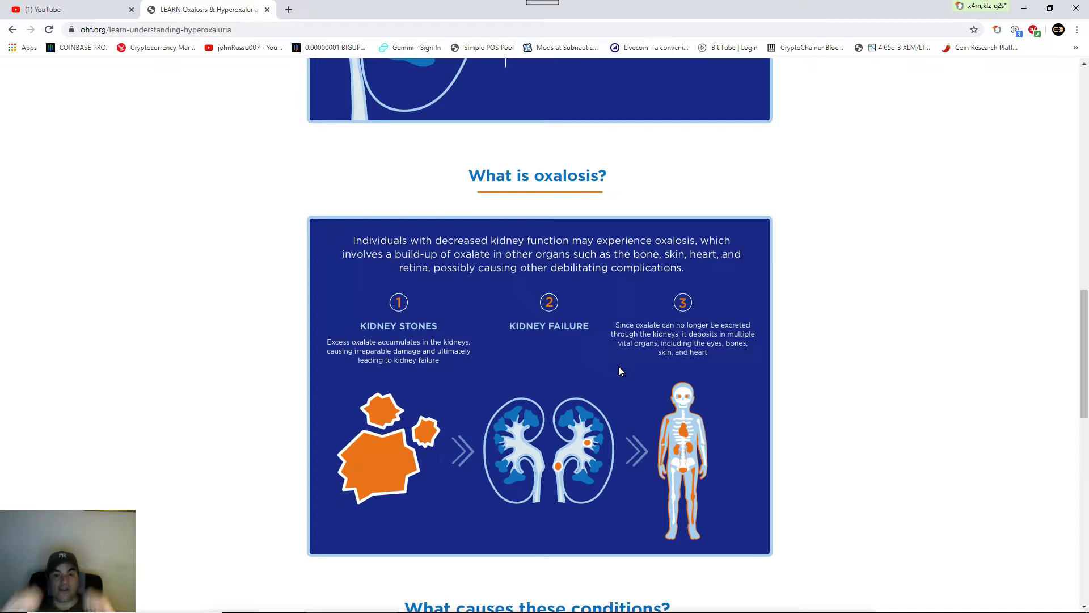
- Scroll to 'What causes these conditions?' and expand Enteric Hyperoxaluria's Read more
scroll("down", 3)
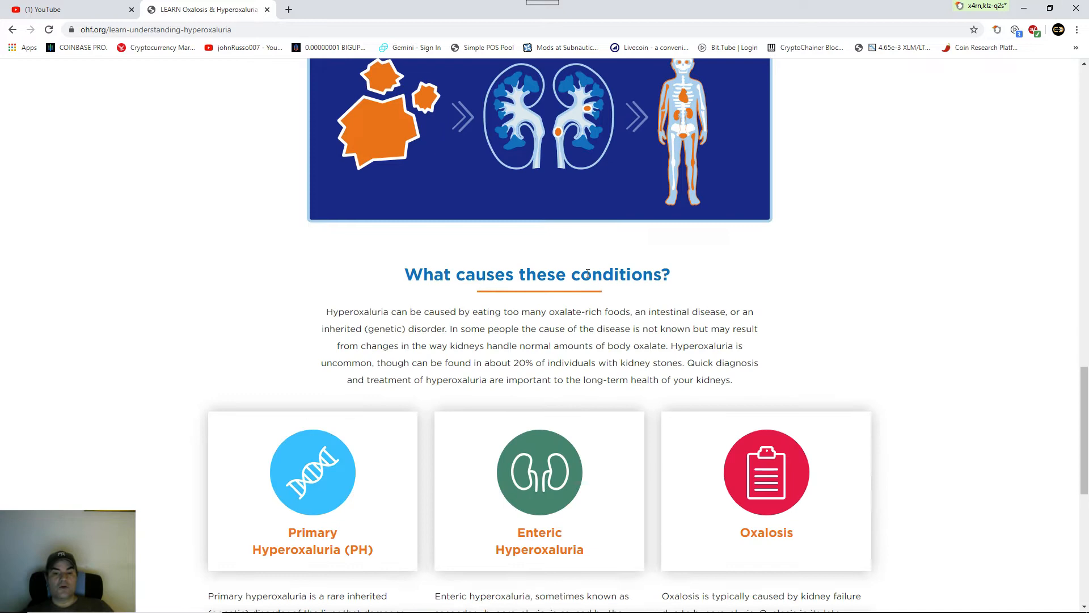
scroll("down", 3)
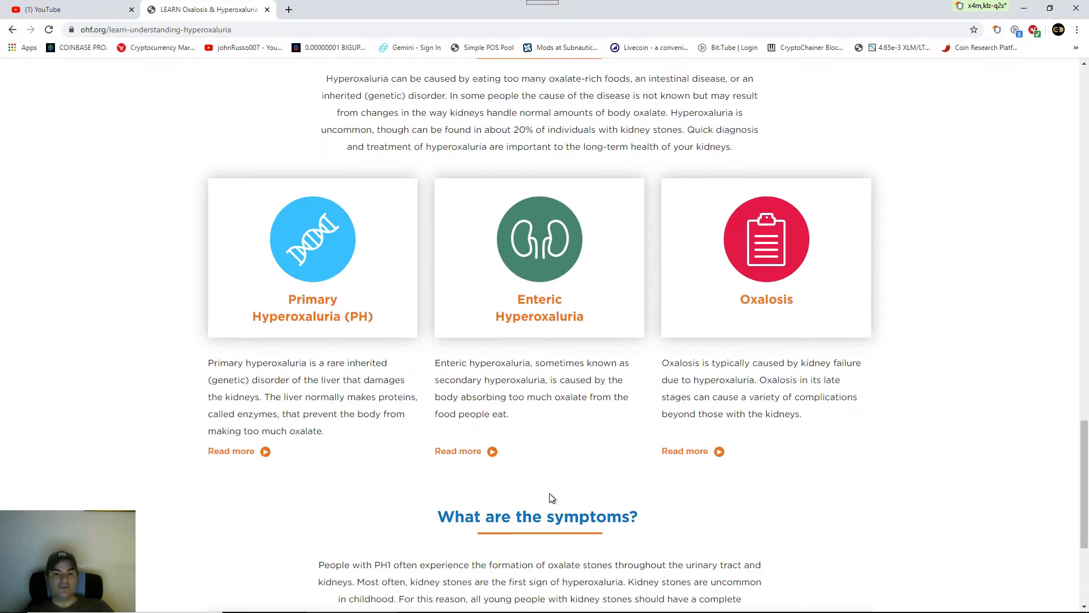
mouse_move(450, 476)
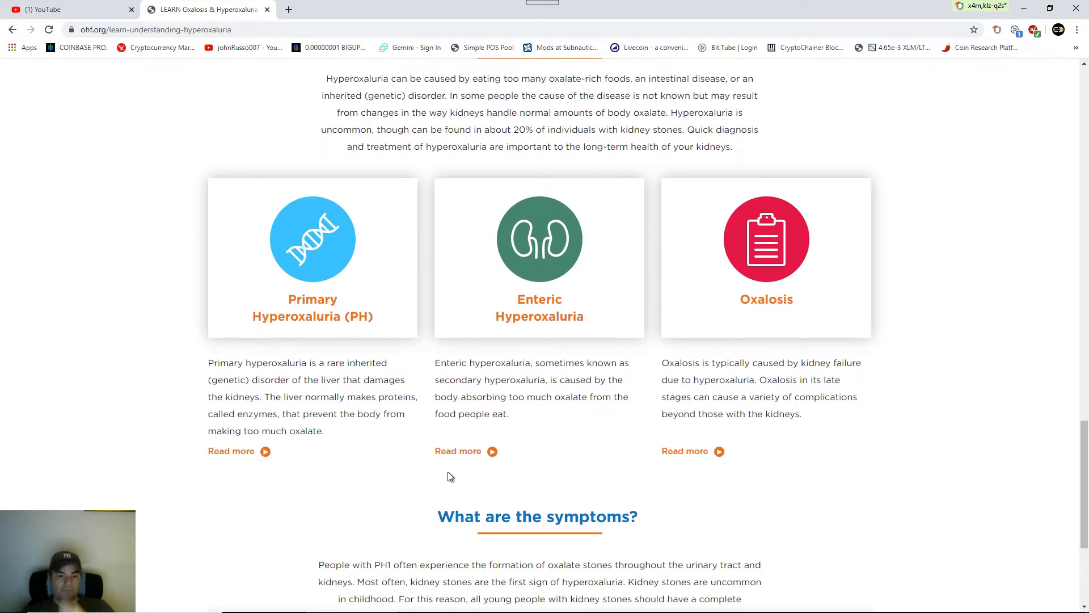
mouse_move(290, 328)
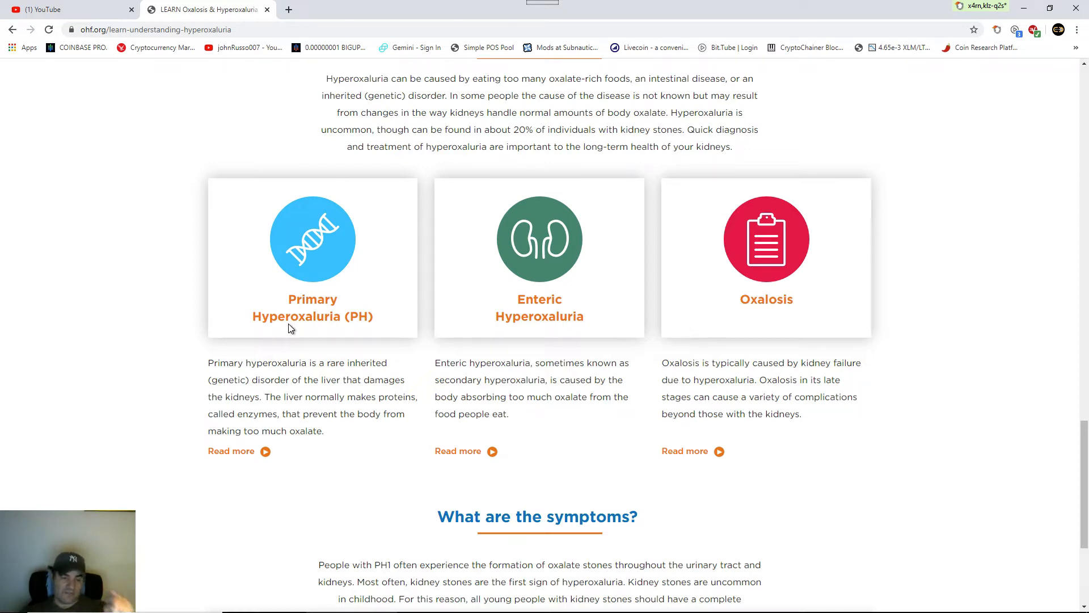
mouse_move(560, 253)
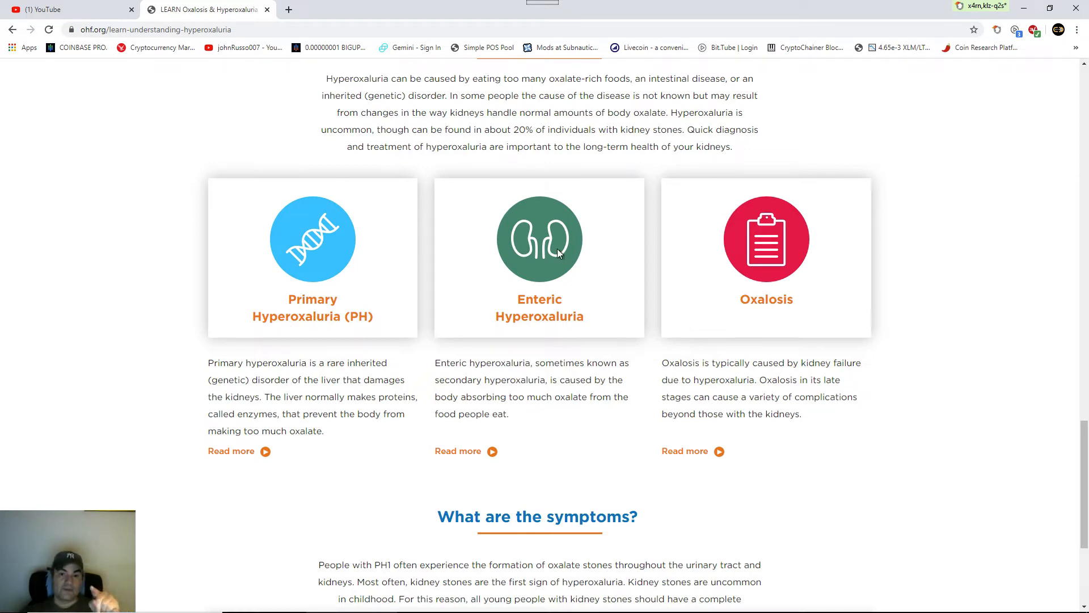
left_click(457, 451)
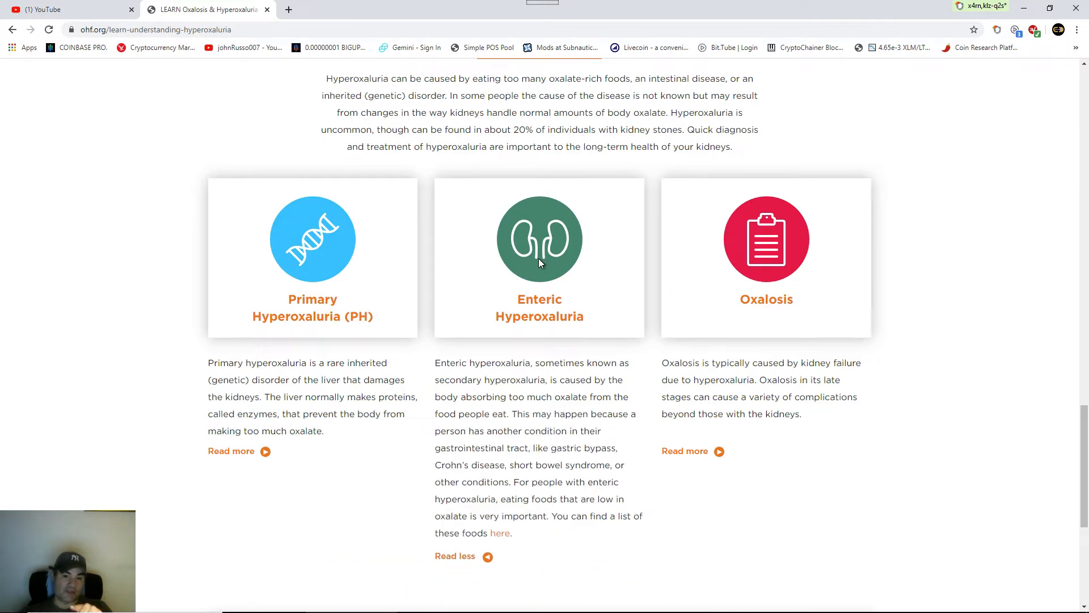
mouse_move(558, 314)
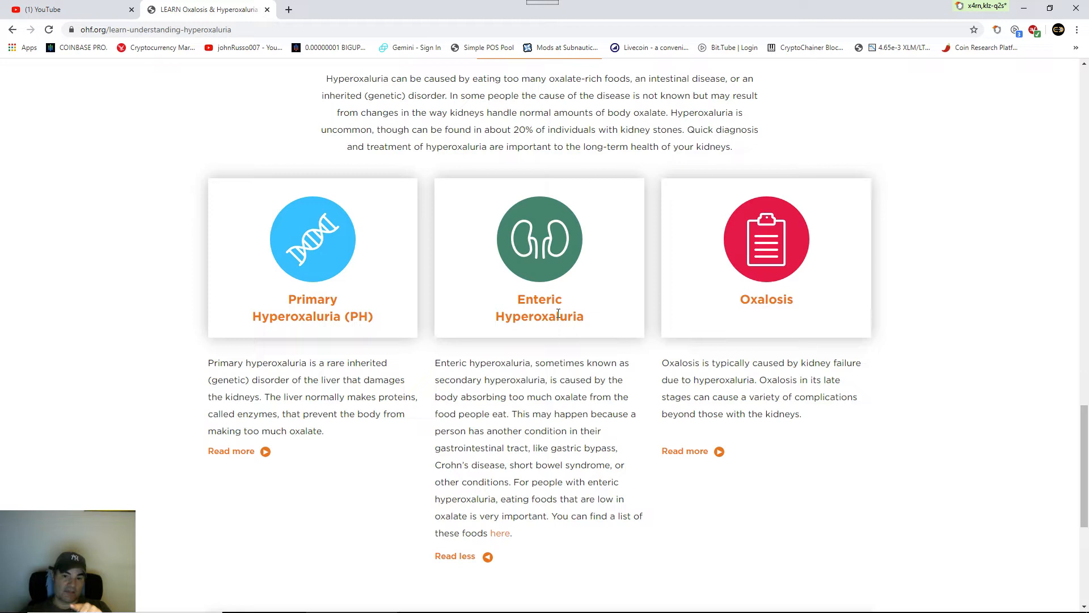
mouse_move(465, 412)
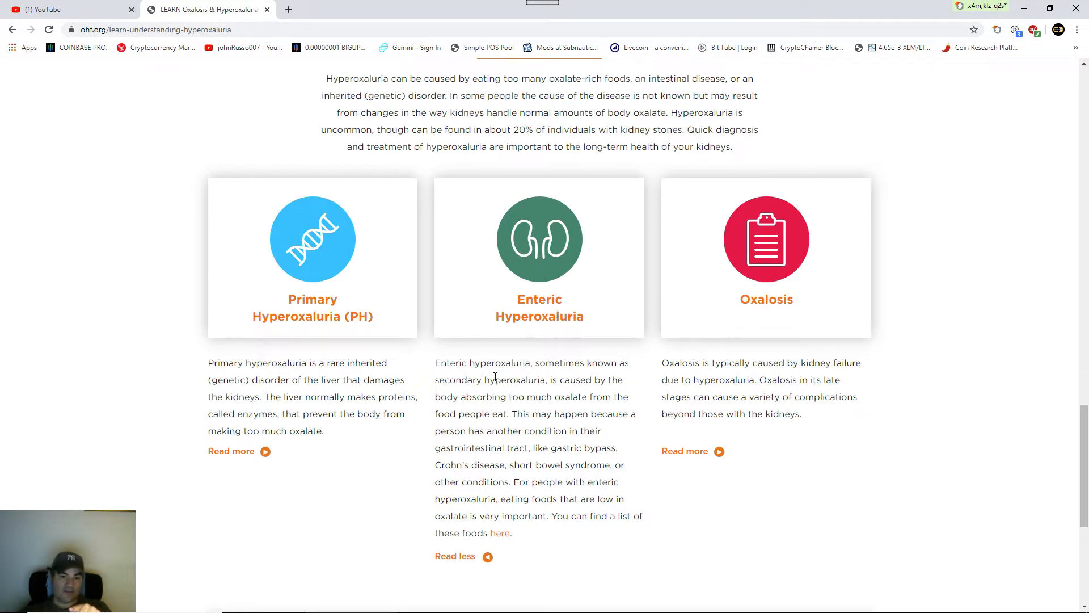
mouse_move(595, 395)
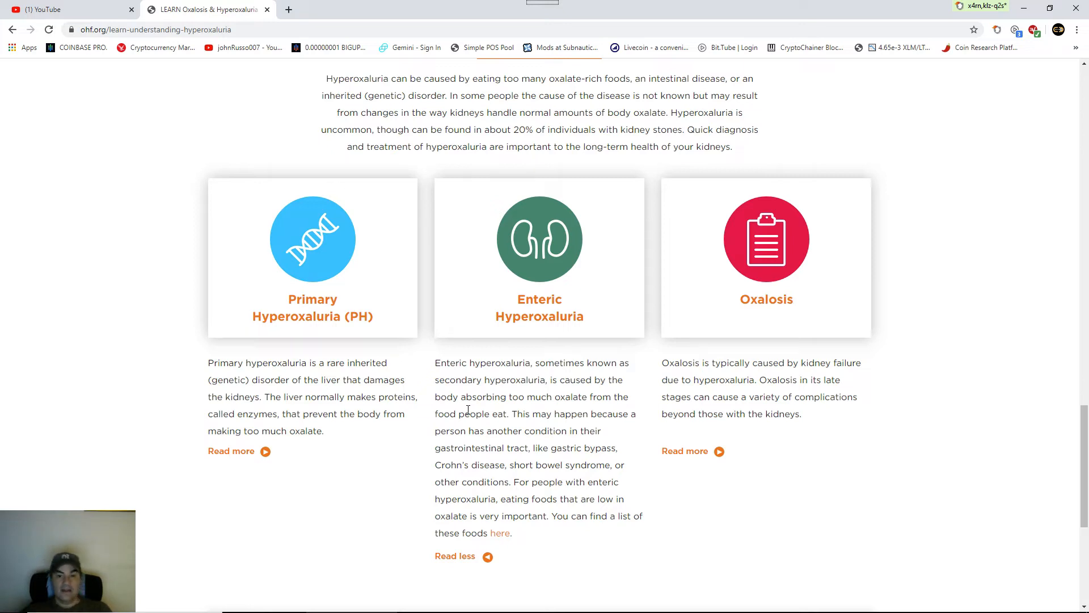
mouse_move(690, 354)
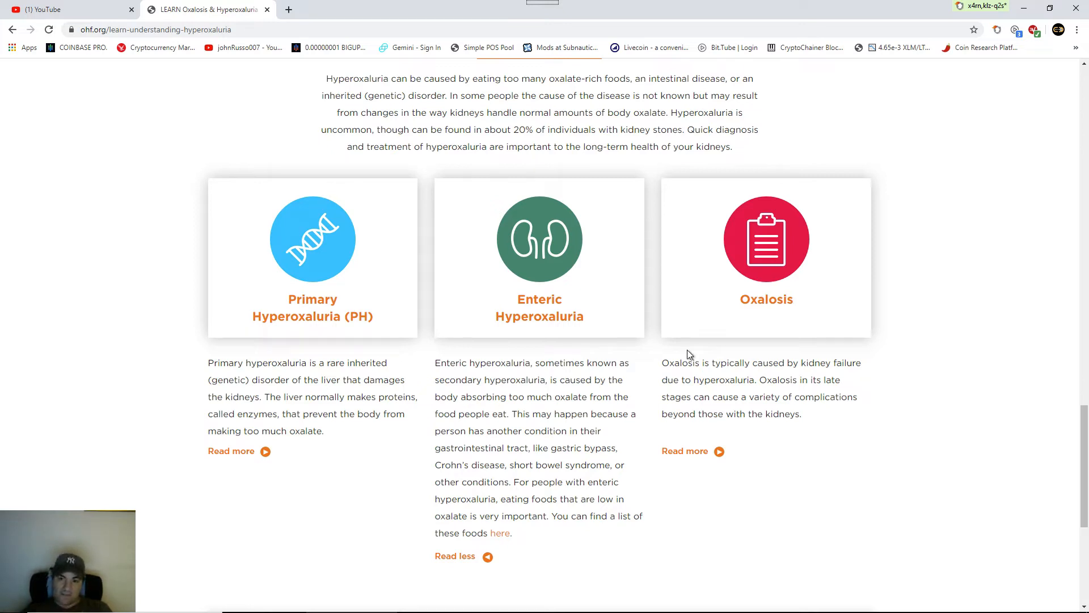
mouse_move(825, 374)
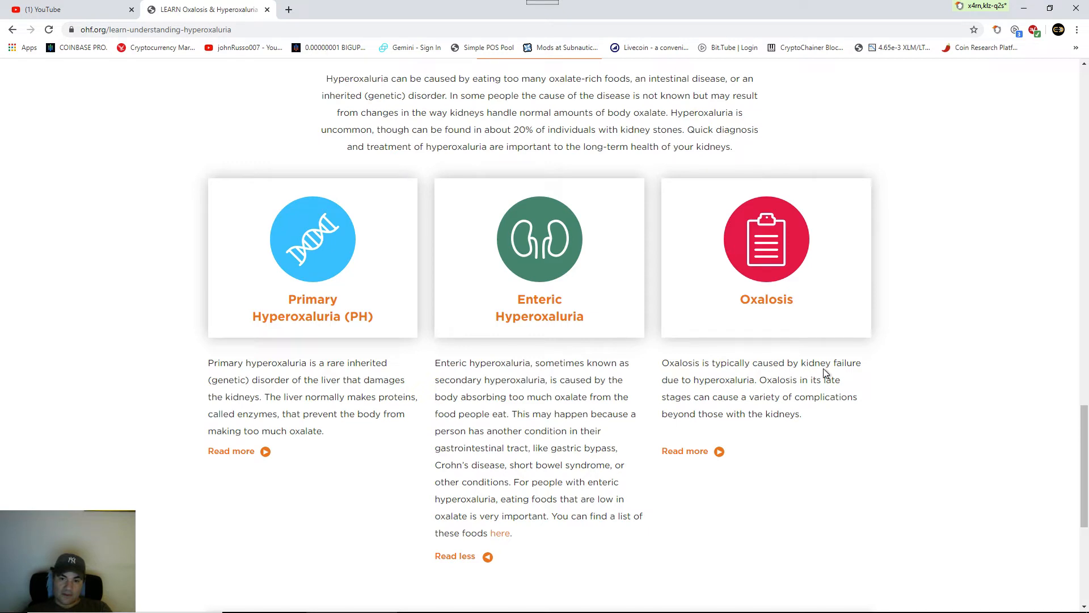
mouse_move(745, 362)
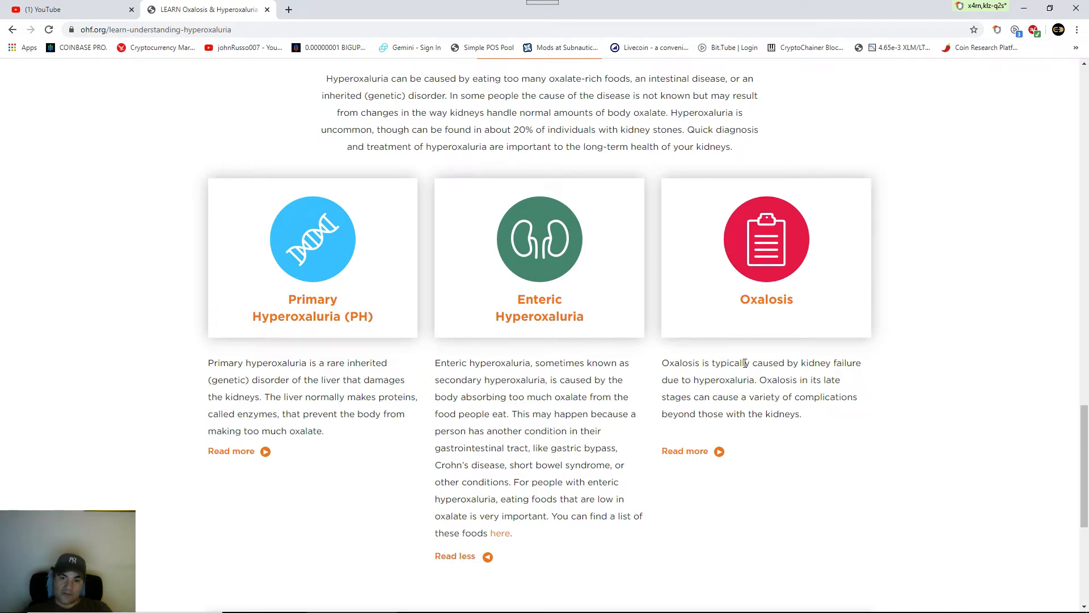
mouse_move(714, 385)
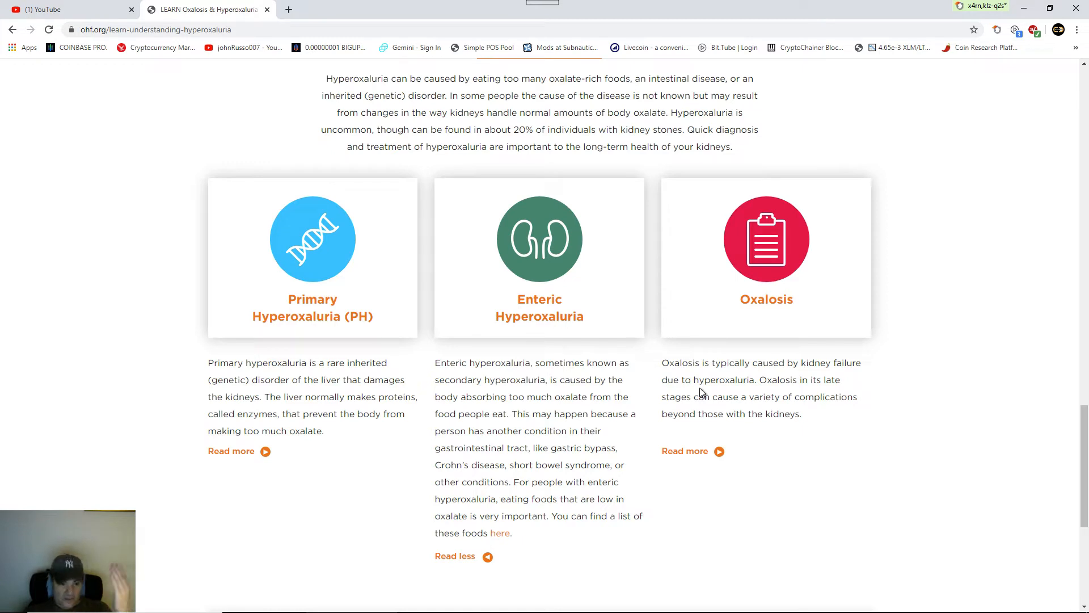
mouse_move(387, 343)
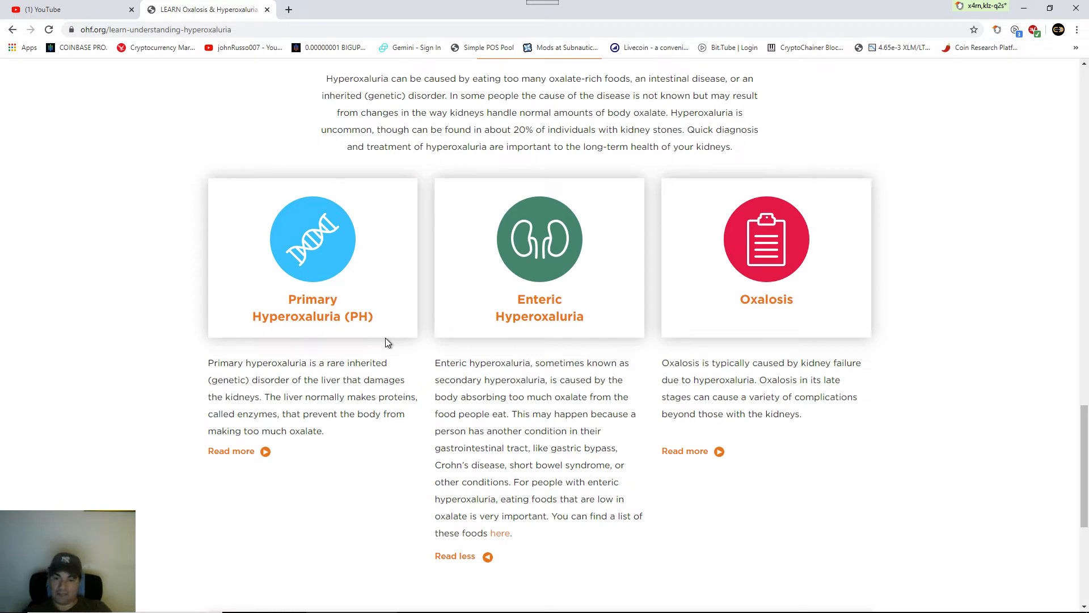
mouse_move(438, 334)
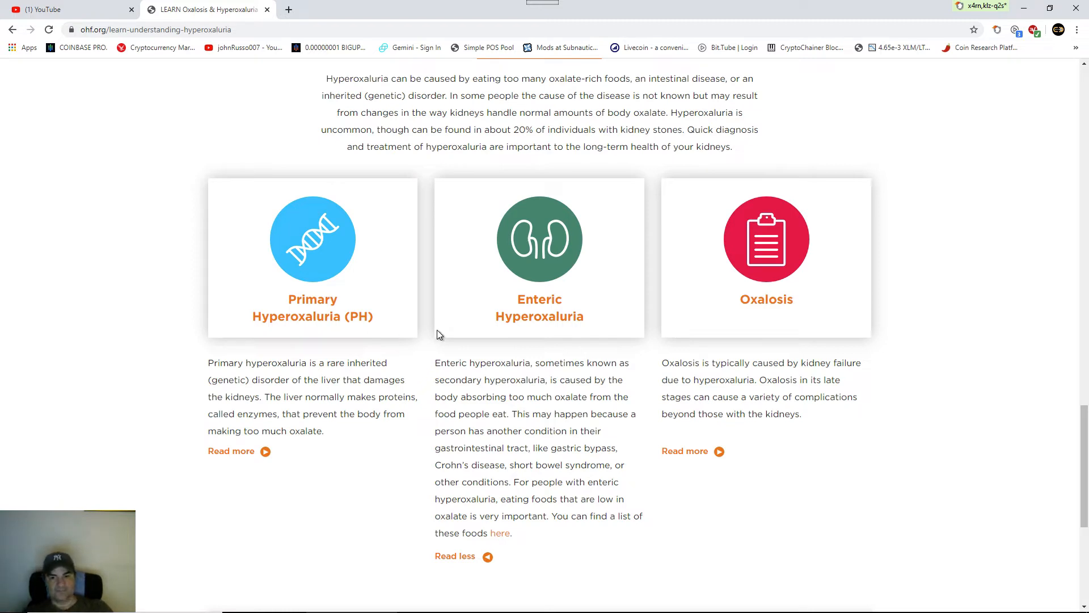
- Scroll to 'What are the symptoms?' and expand the View Symptoms list
scroll("down", 3)
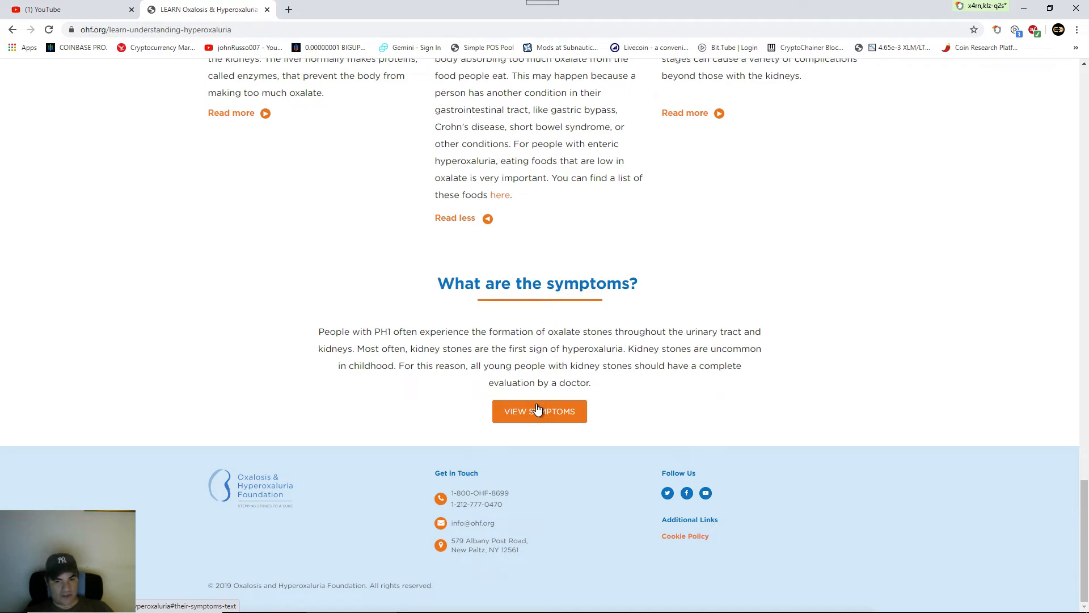
left_click(539, 411)
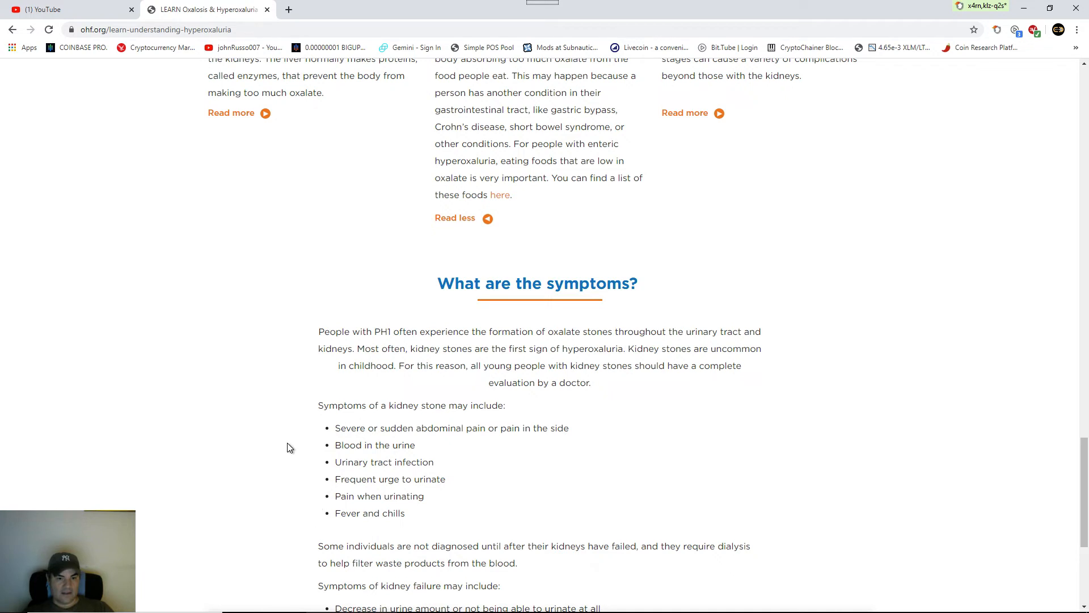
mouse_move(433, 402)
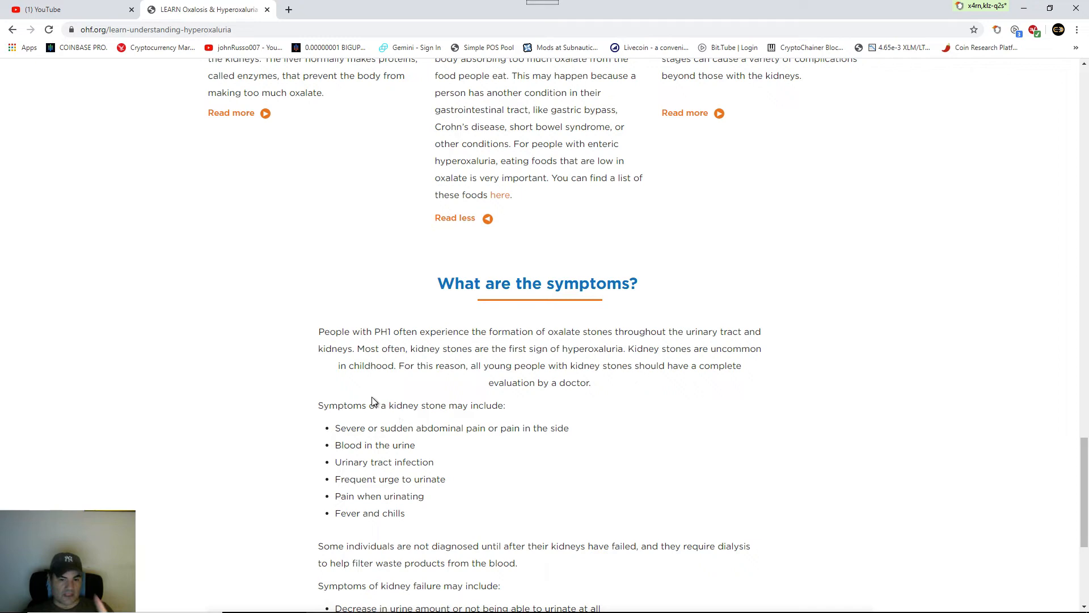
- Scroll back up to the three cause cards with Enteric Hyperoxaluria expanded
scroll("down", 3)
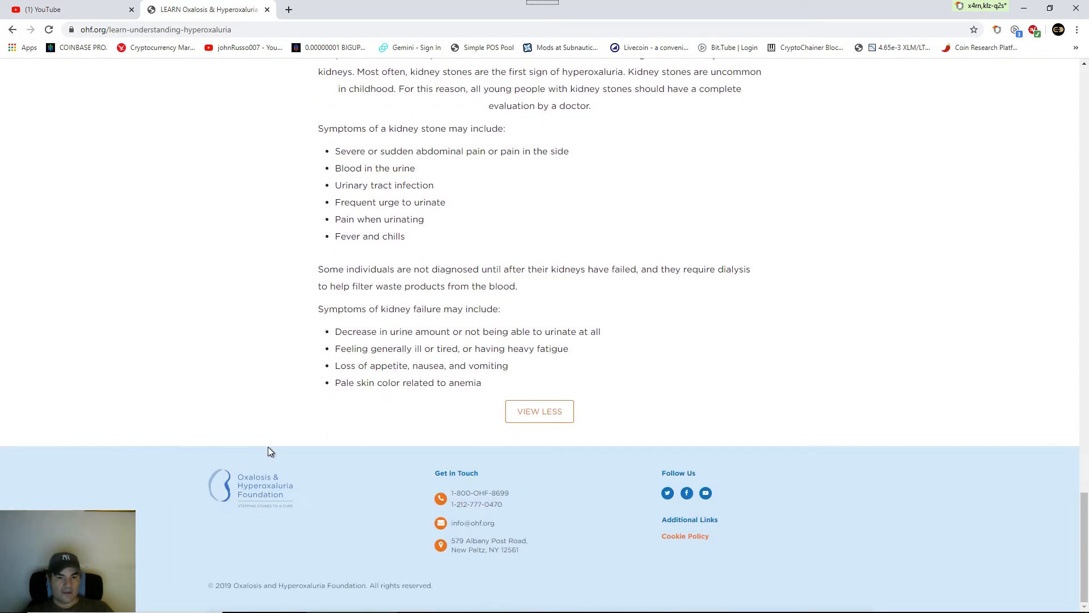
mouse_move(404, 382)
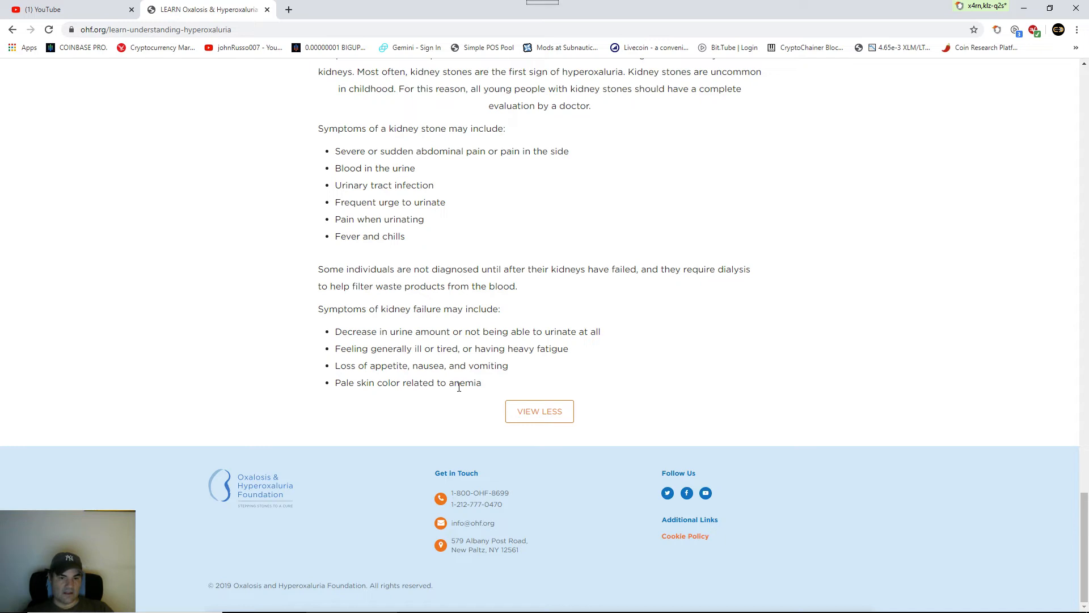
mouse_move(446, 363)
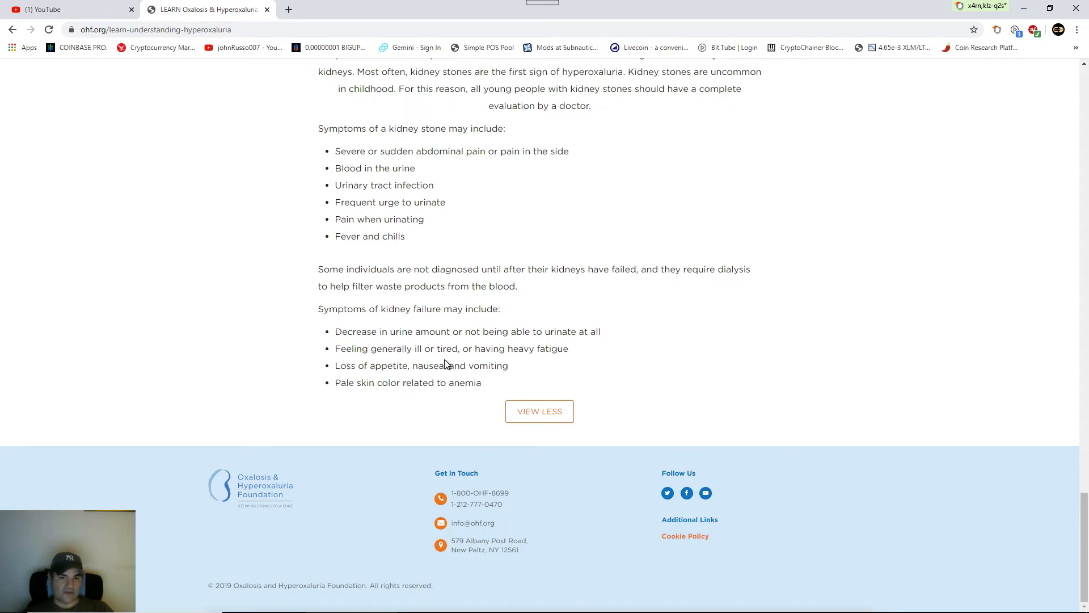
mouse_move(566, 366)
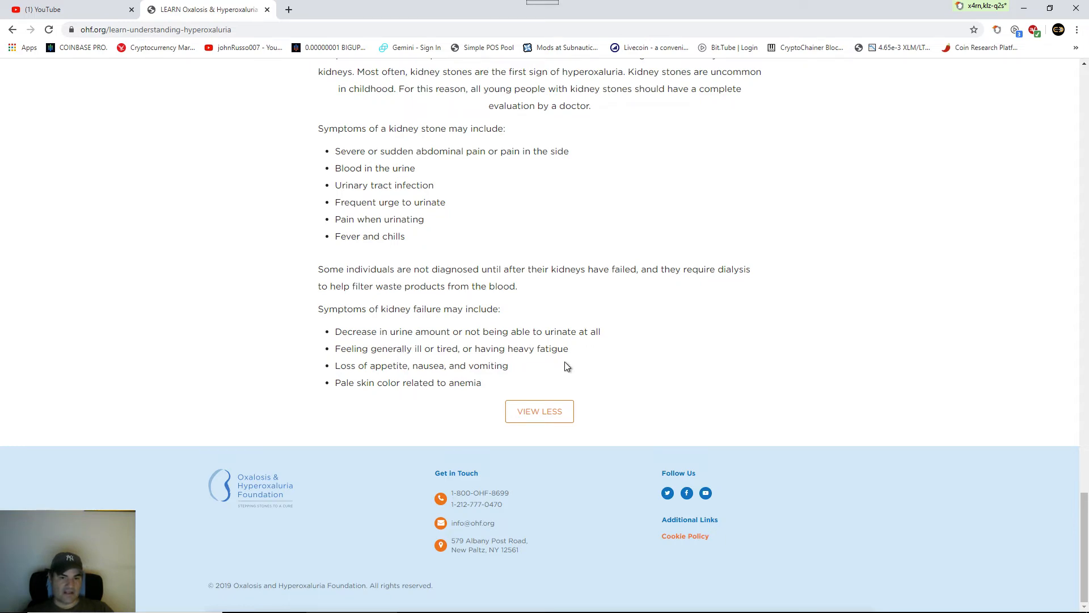
mouse_move(352, 383)
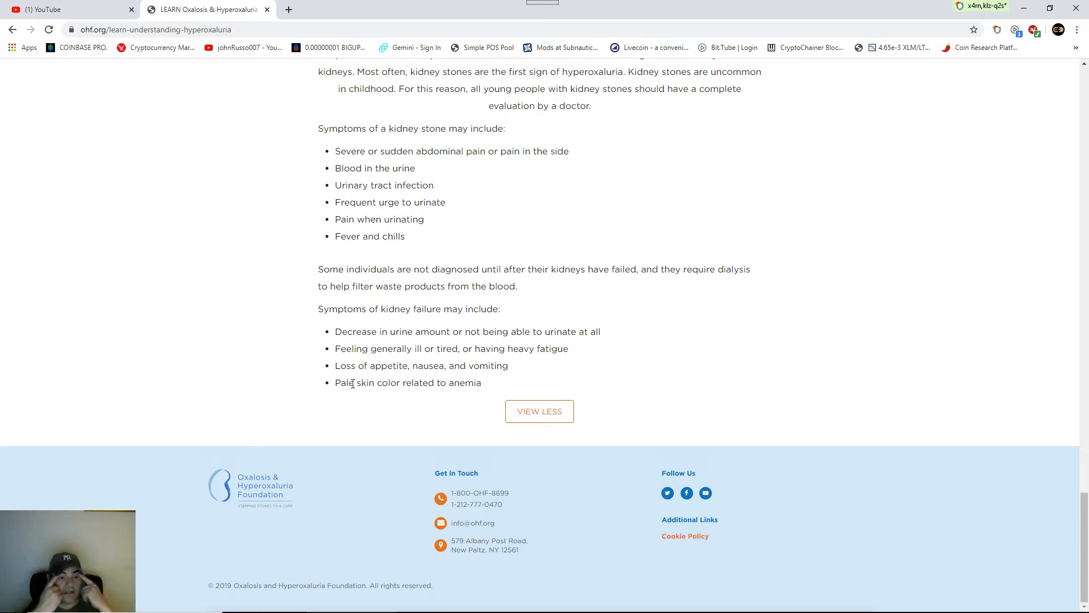
scroll("up", 3)
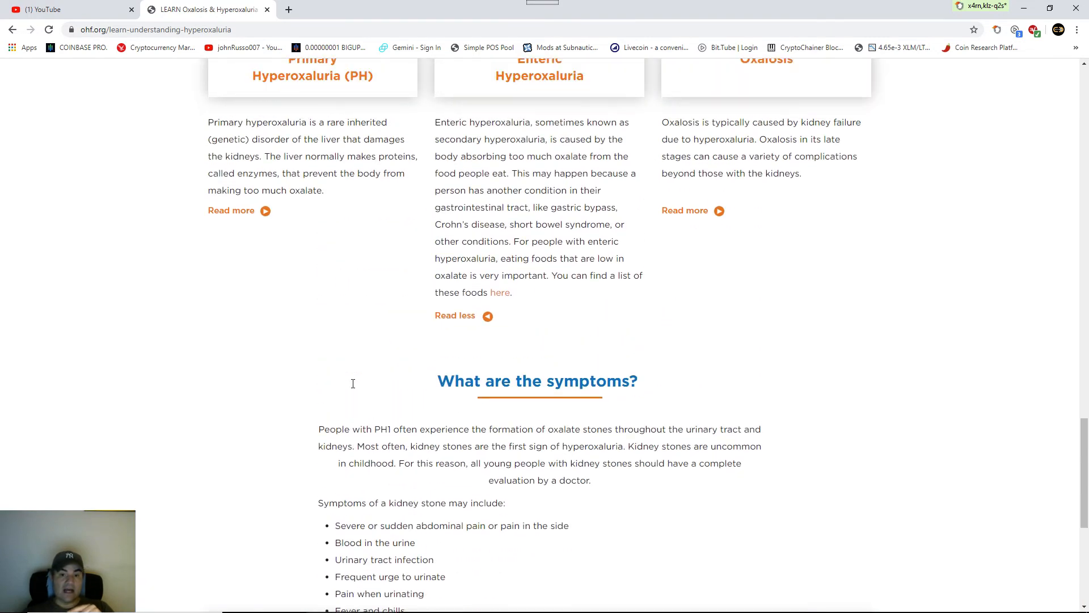
scroll("up", 3)
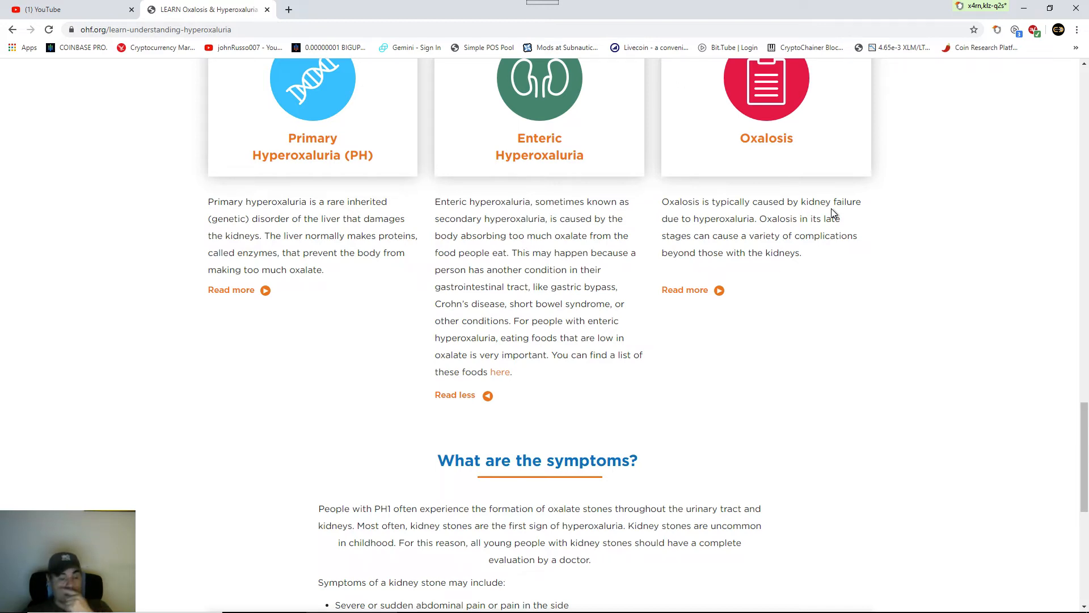
scroll("down", 3)
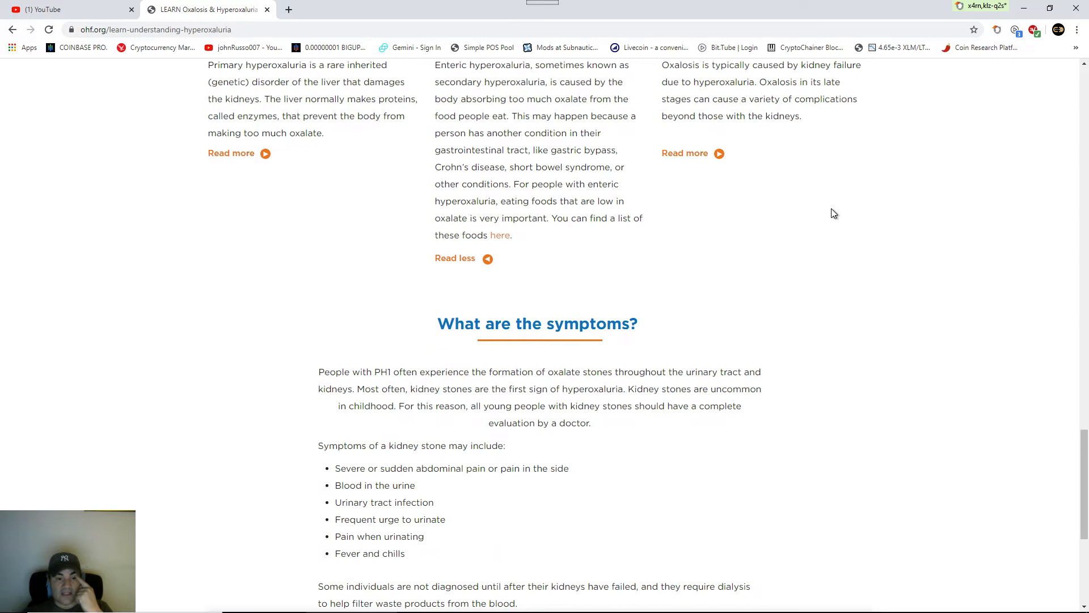
scroll("down", 3)
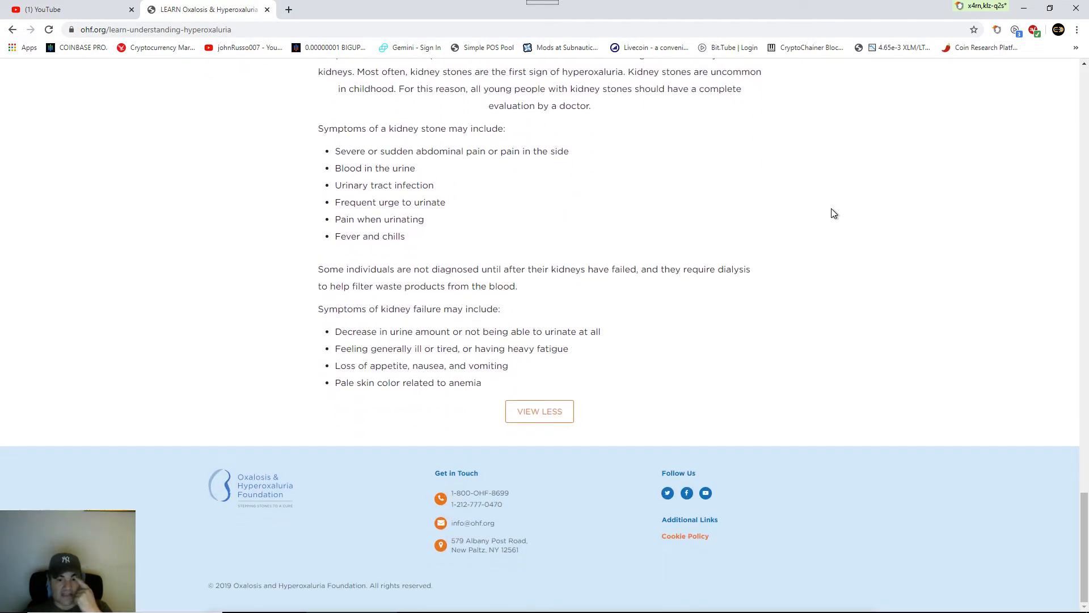
mouse_move(517, 215)
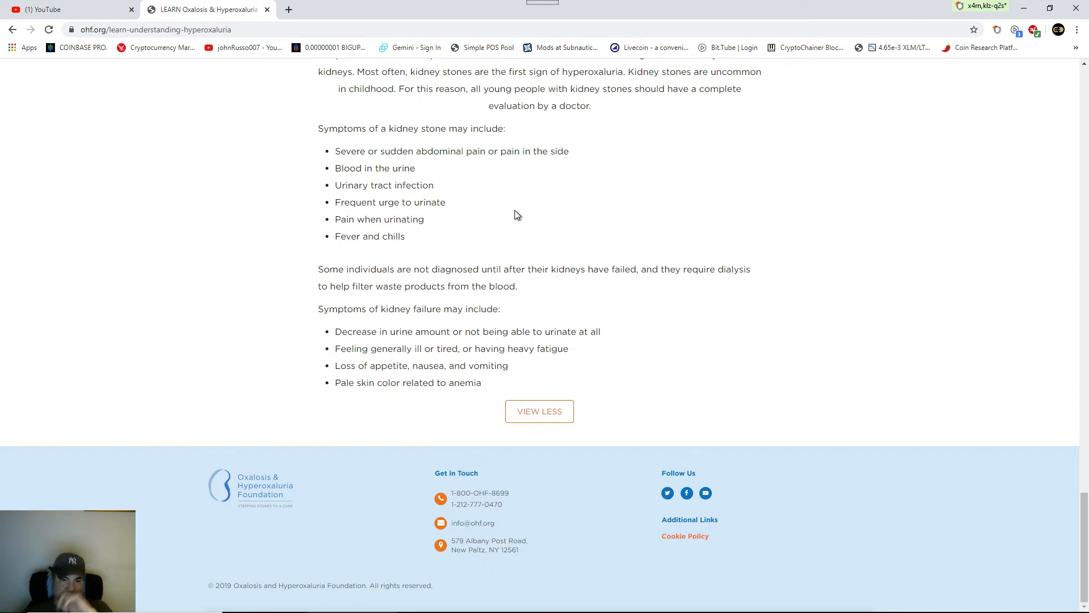
mouse_move(291, 381)
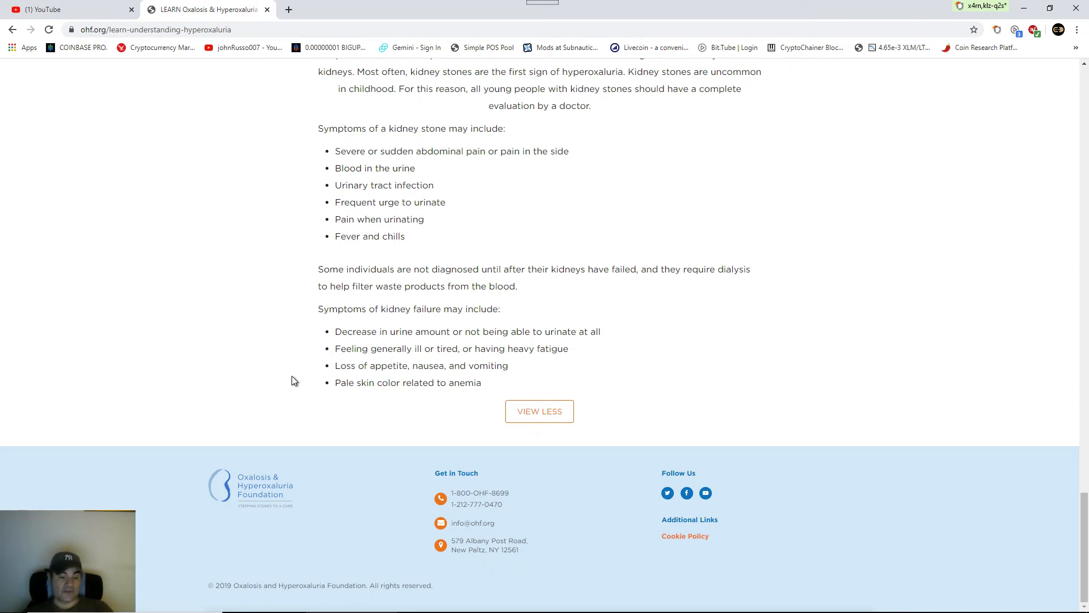
mouse_move(368, 383)
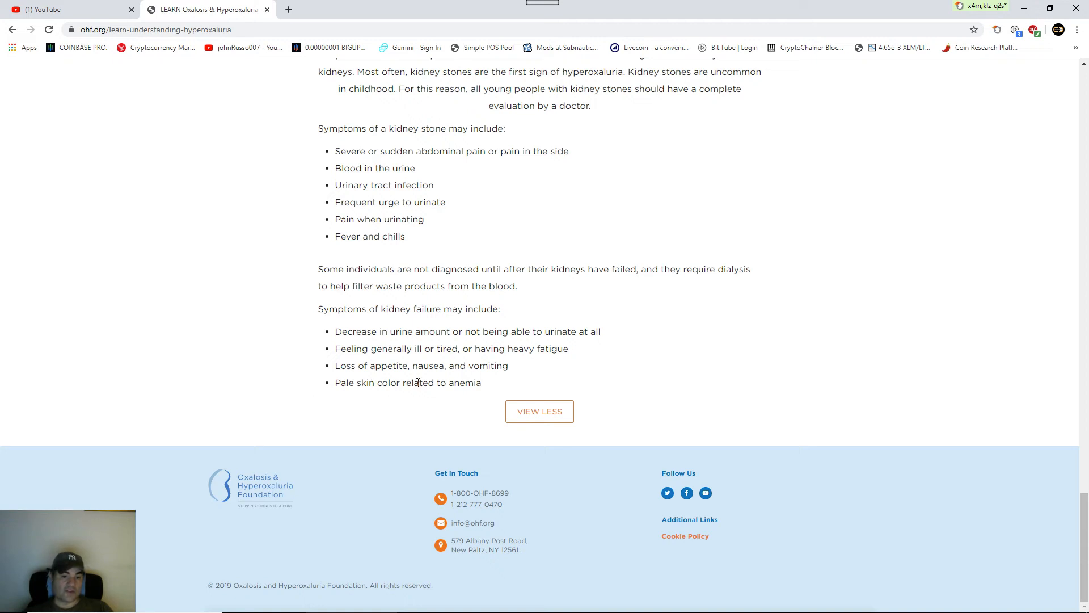
mouse_move(476, 387)
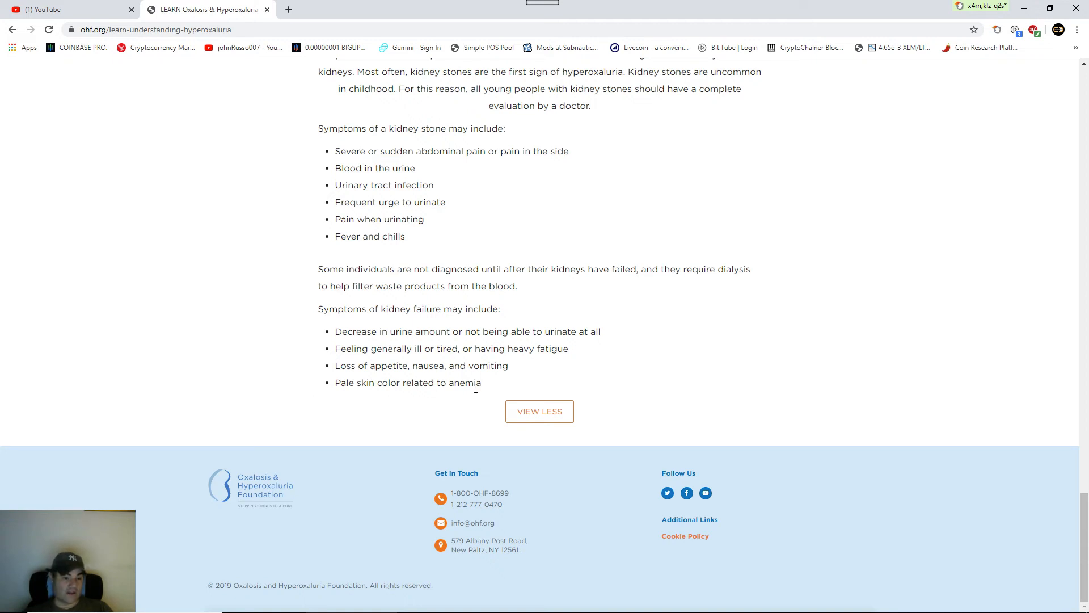
scroll("up", 3)
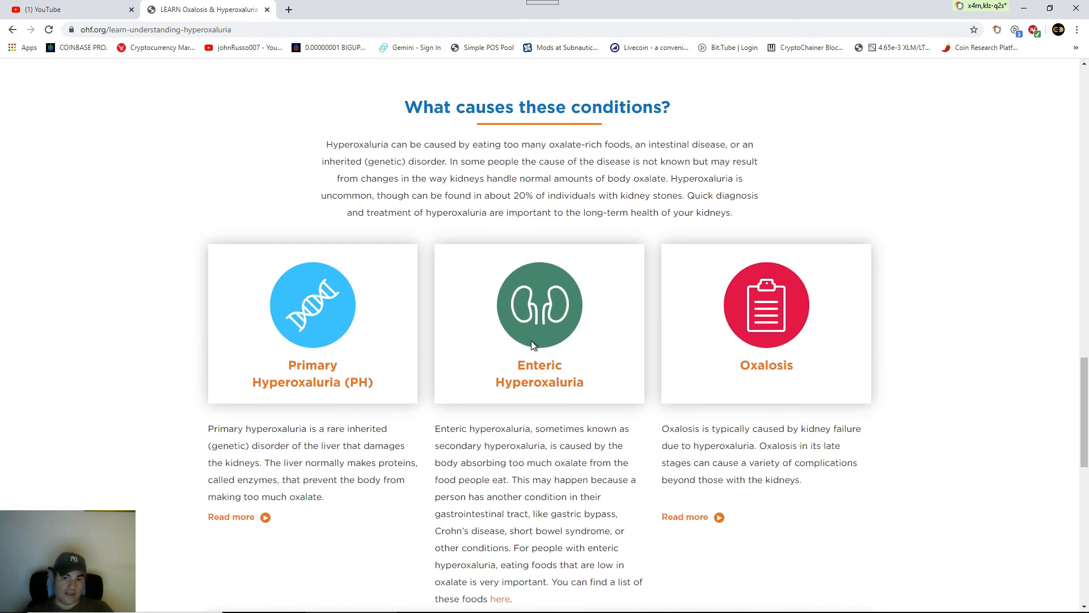
mouse_move(533, 381)
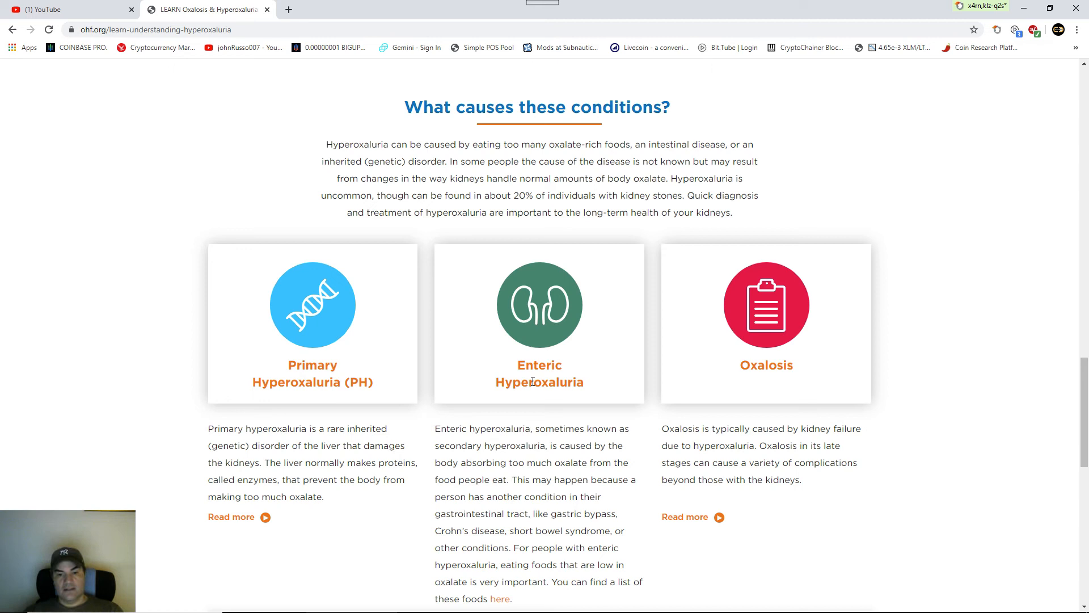
mouse_move(581, 370)
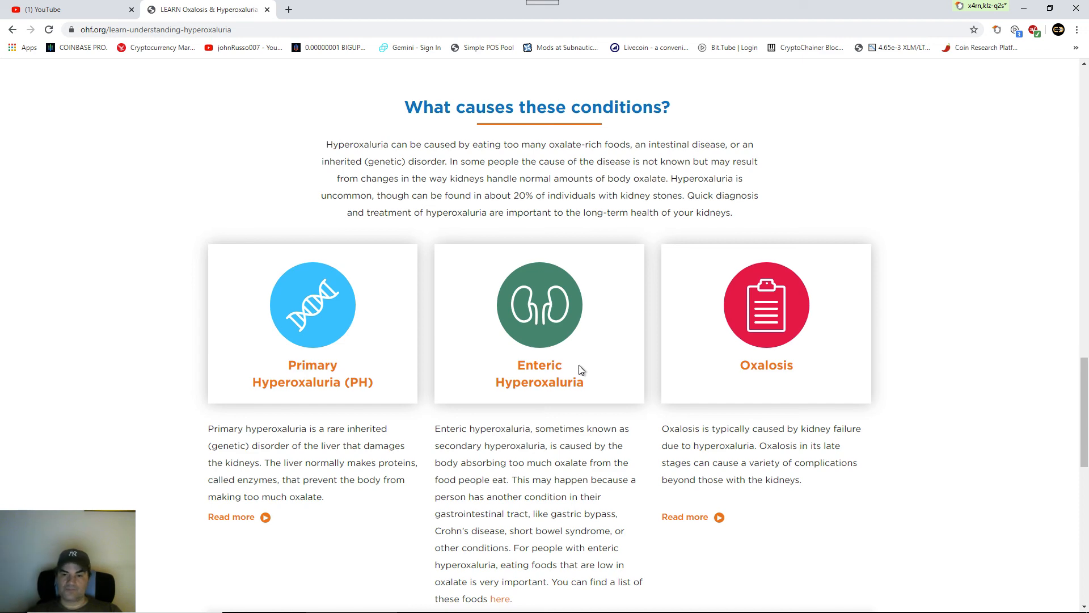
mouse_move(614, 340)
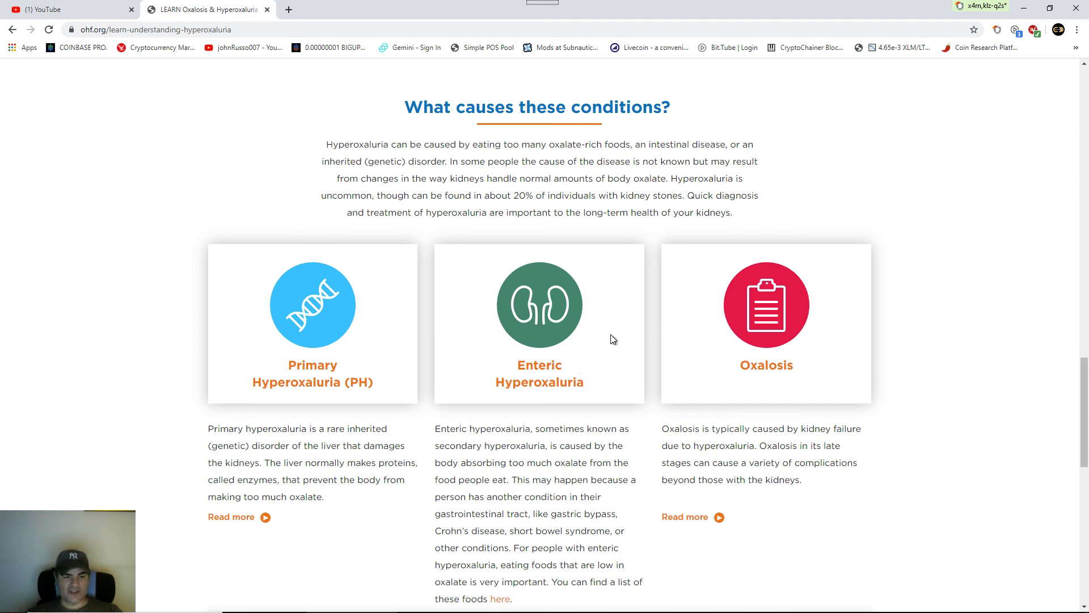
- Scroll up to the 'Understanding Hyperoxaluria' title banner and site header
scroll("down", 3)
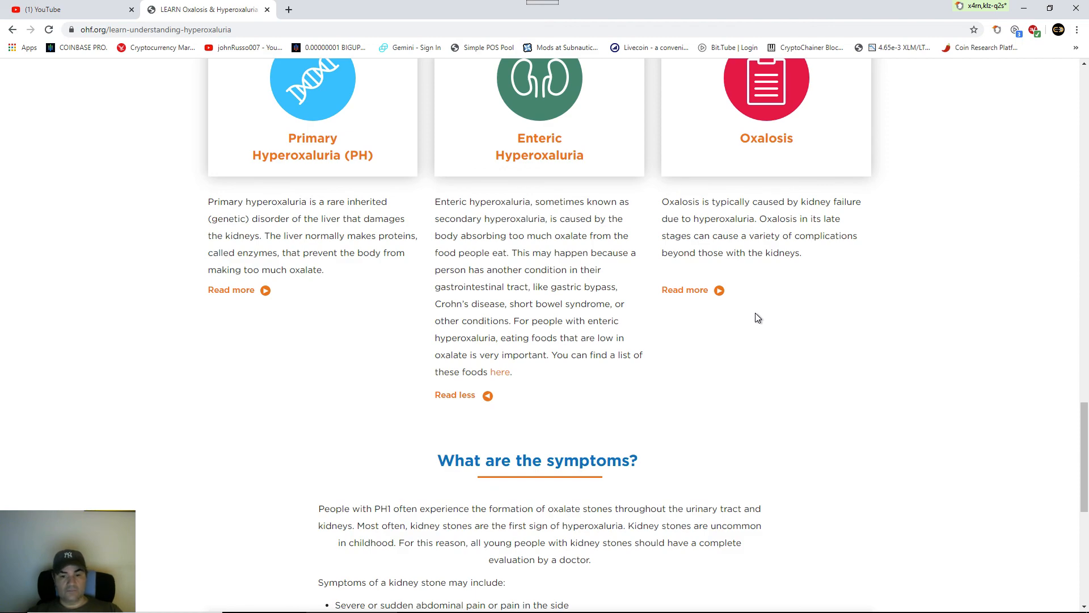
scroll("down", 3)
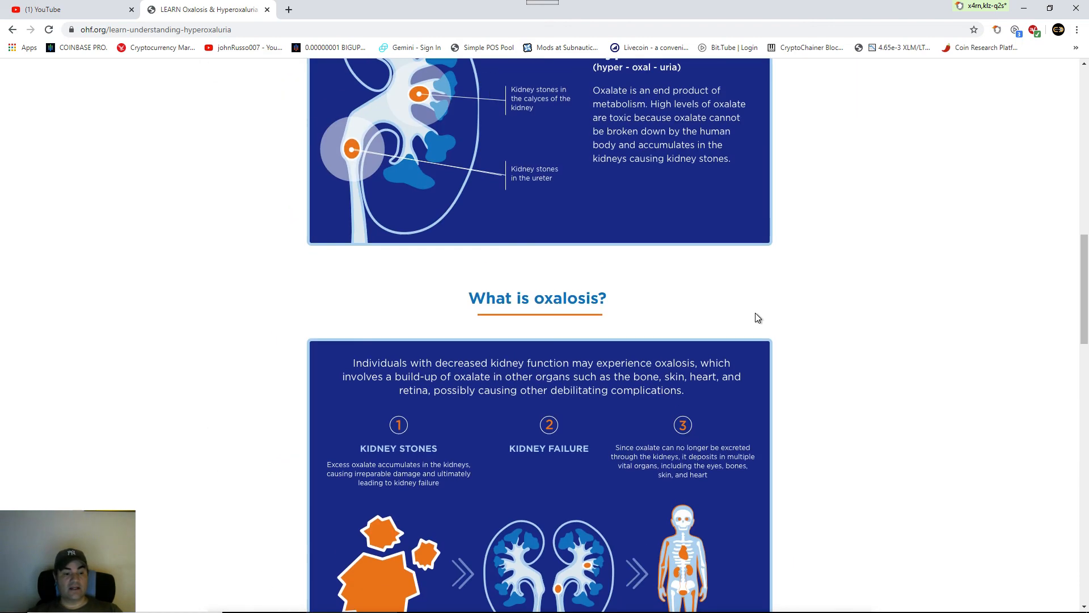
scroll("up", 3)
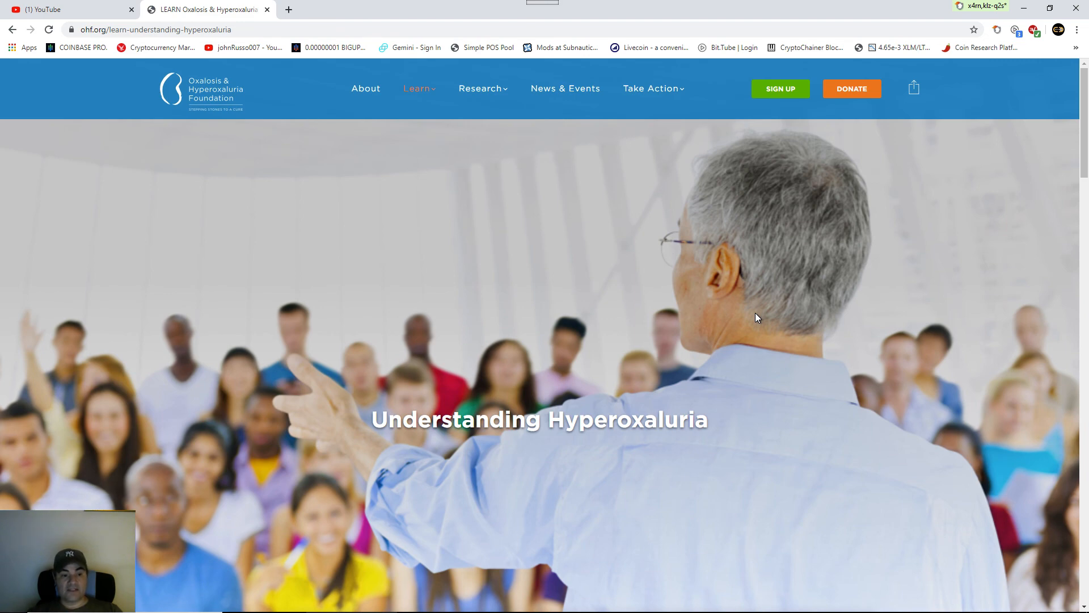
scroll("down", 3)
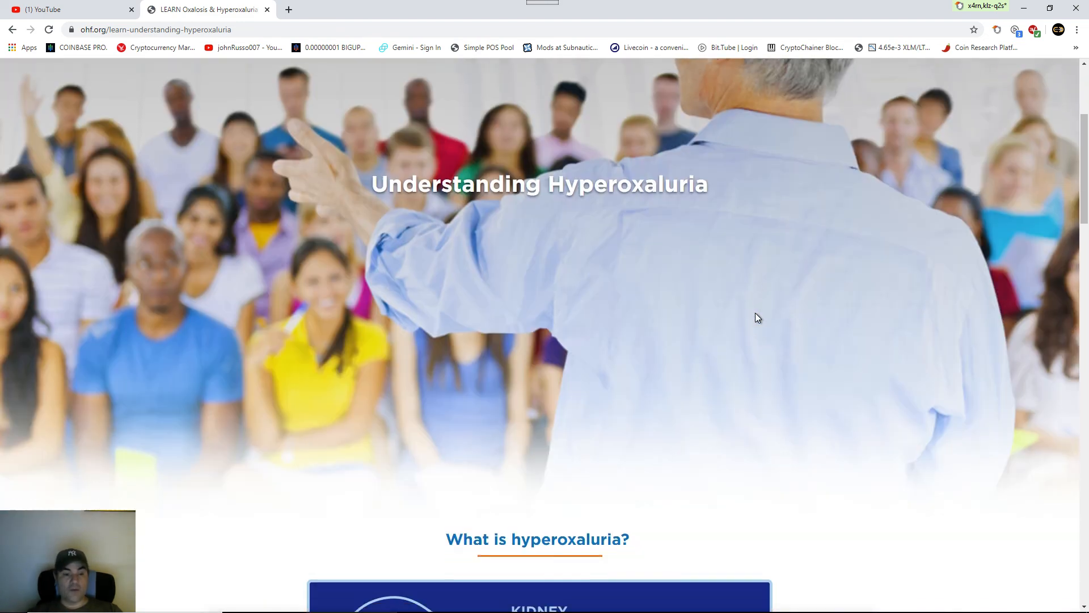
scroll("down", 3)
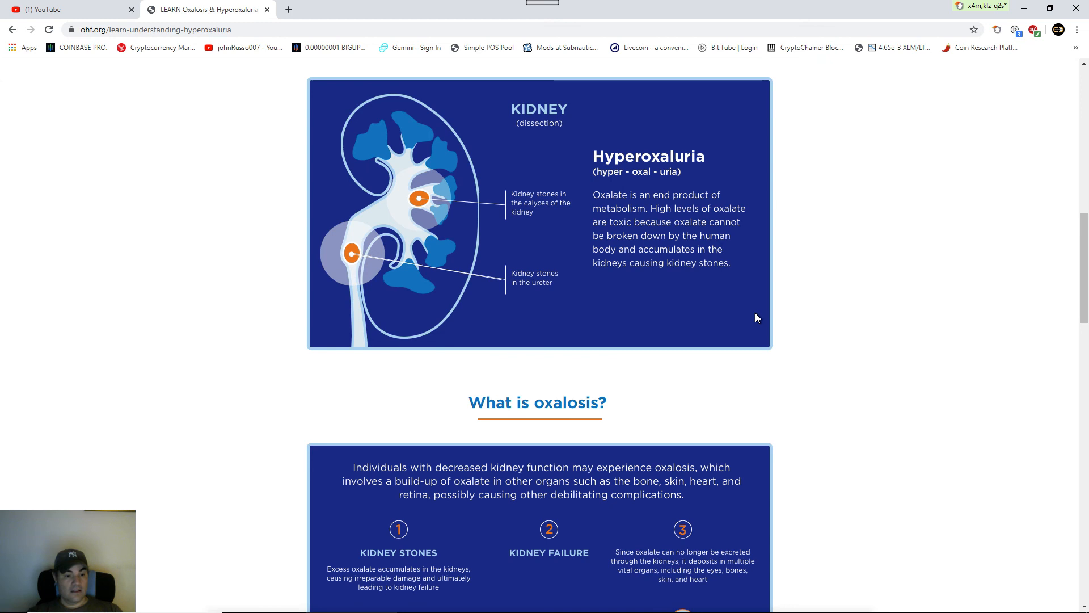
mouse_move(599, 269)
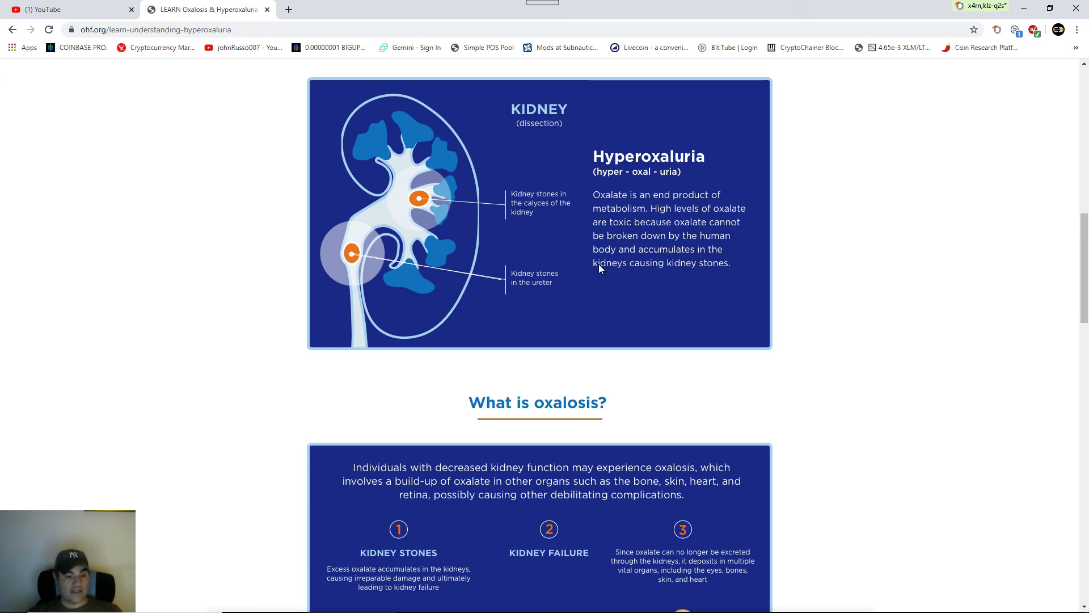
mouse_move(587, 362)
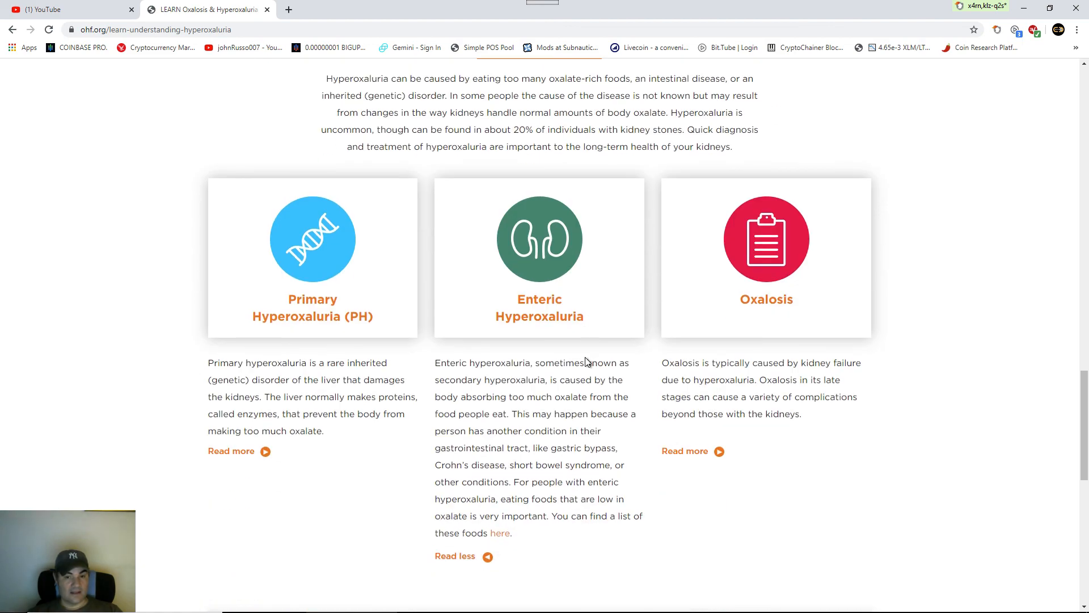
scroll("up", 3)
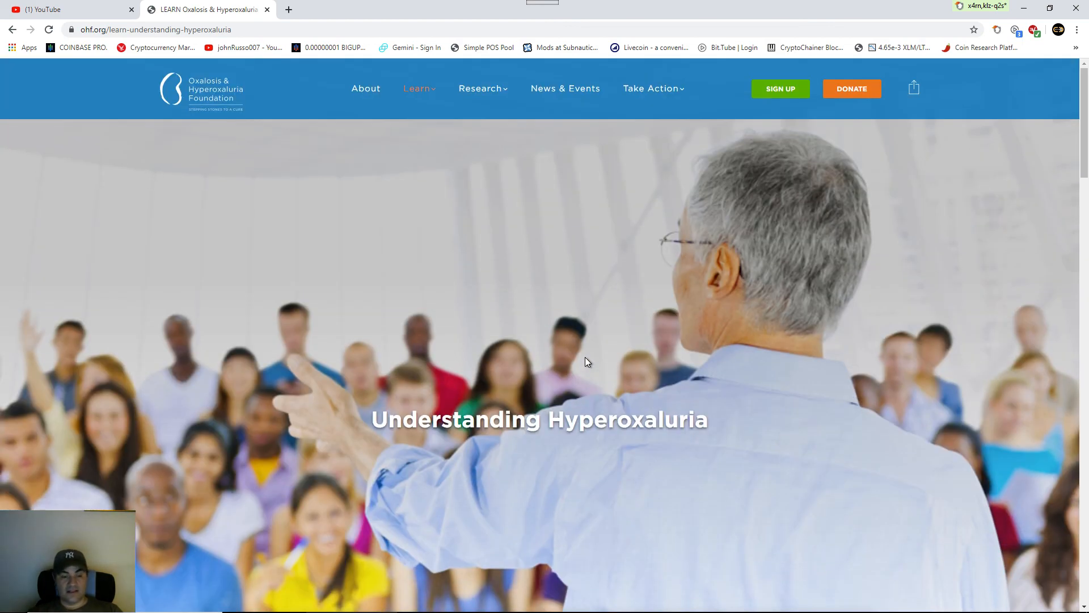
mouse_move(604, 263)
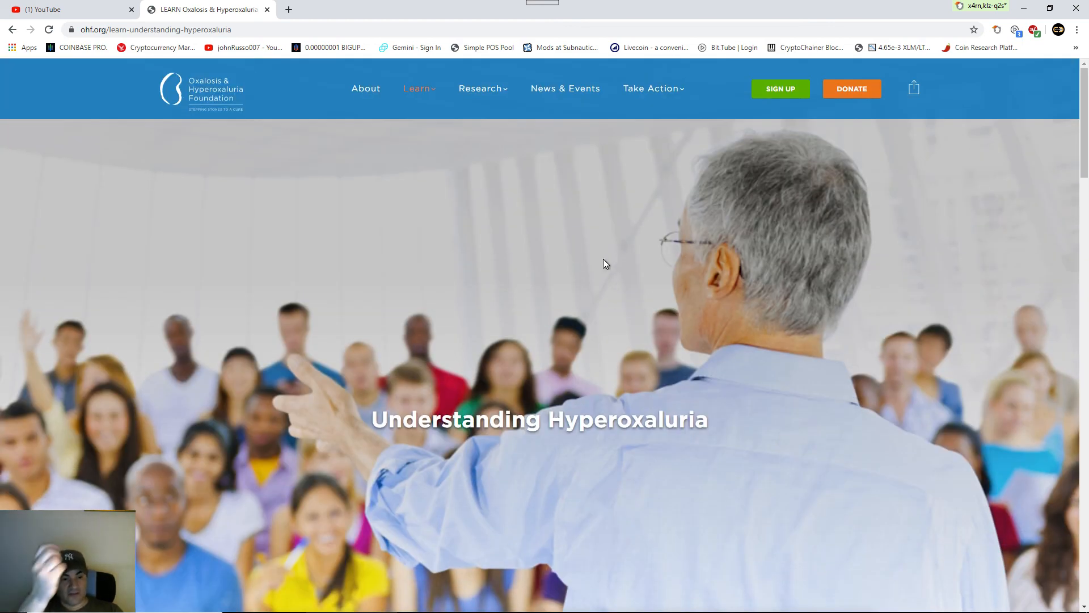